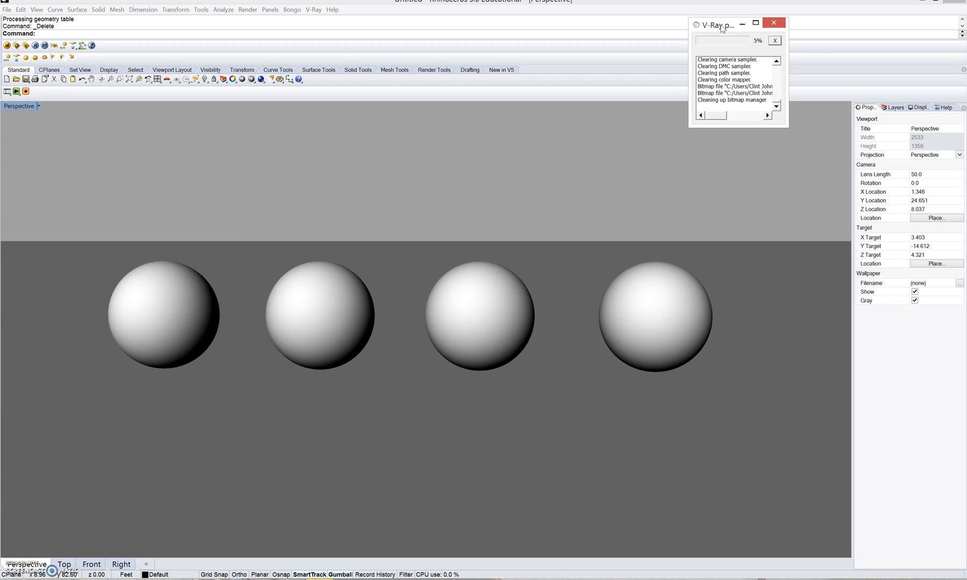
pyautogui.moveTo(239, 283)
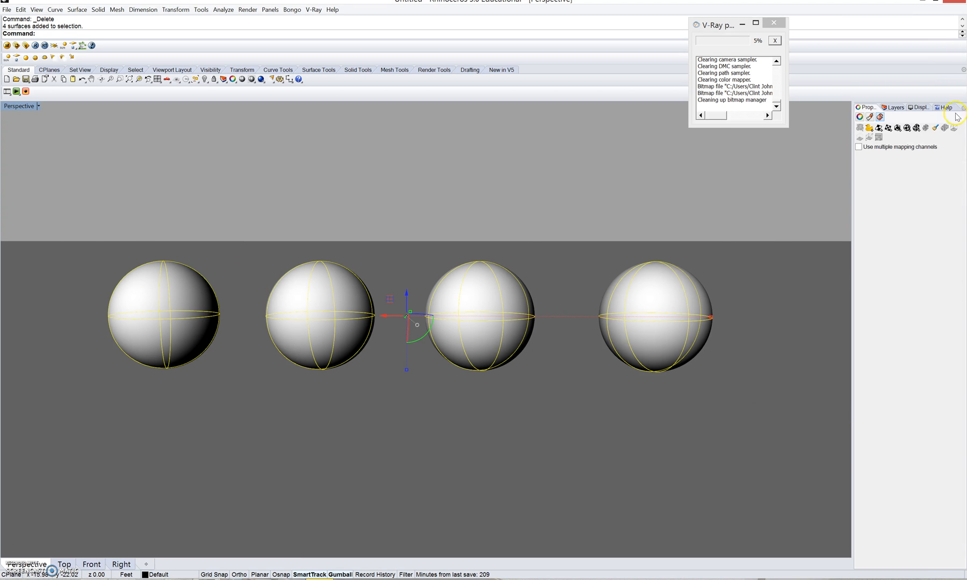
pyautogui.moveTo(396, 180)
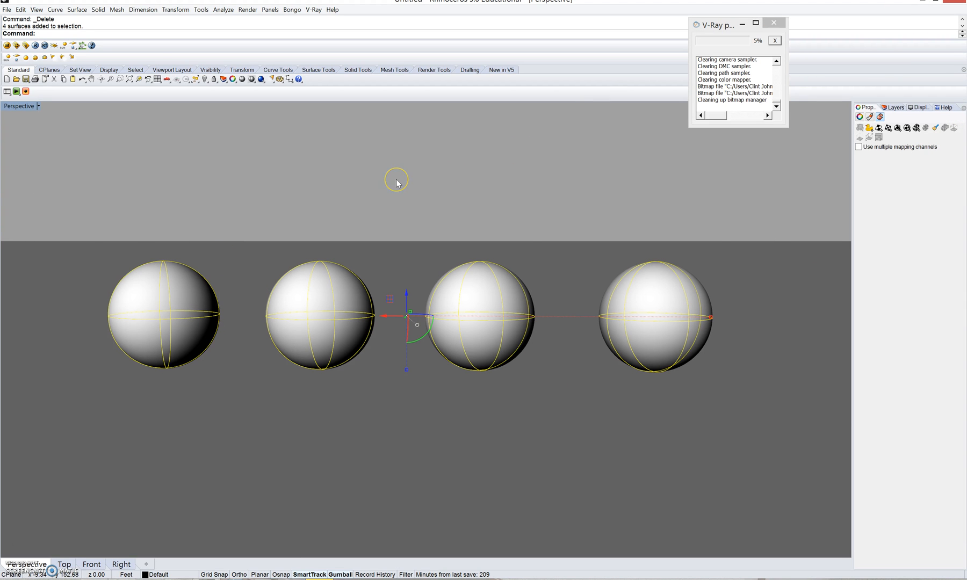
# Deselect the spheres, browse Yahoo's fur image results, and return from the rabbit fur image.
pyautogui.click(397, 184)
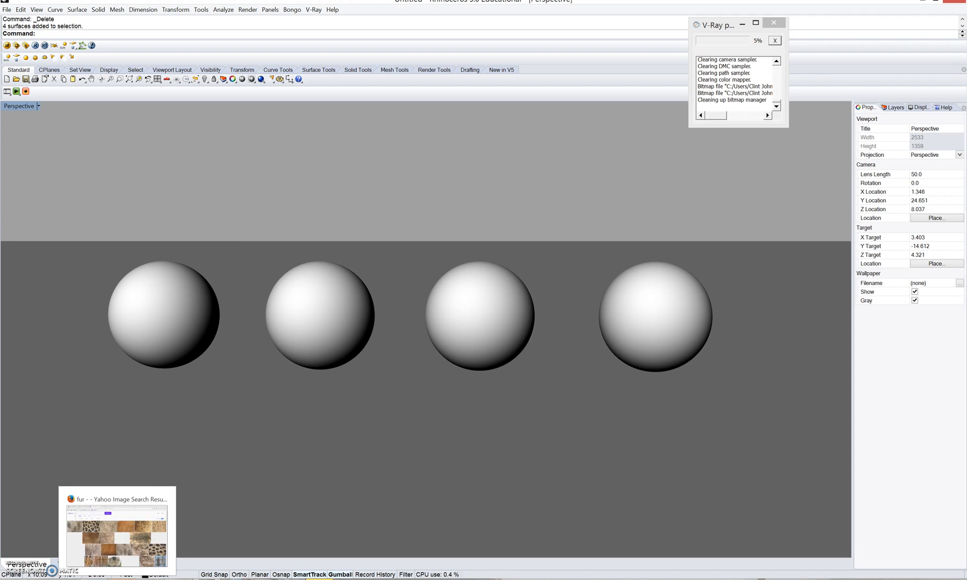
pyautogui.moveTo(284, 449)
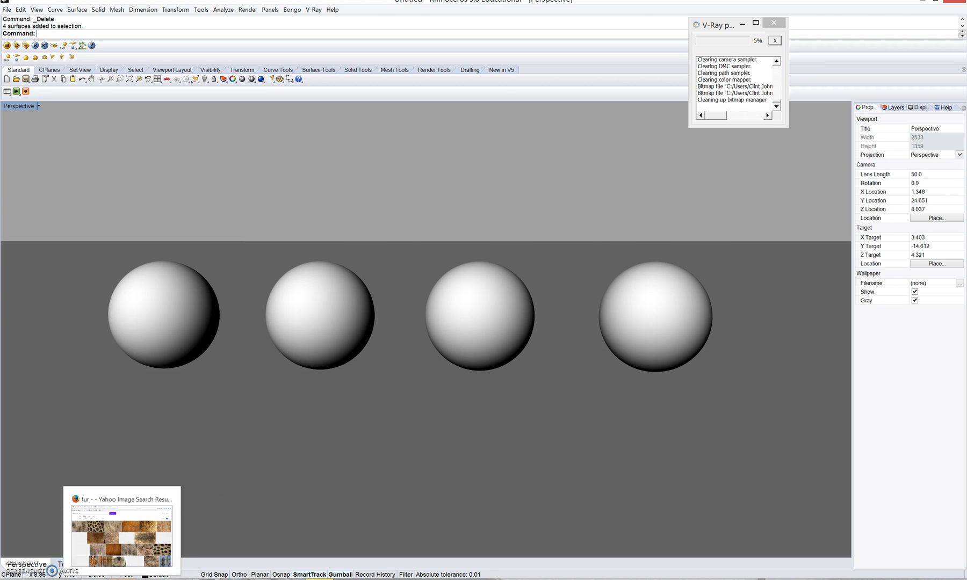
pyautogui.click(120, 532)
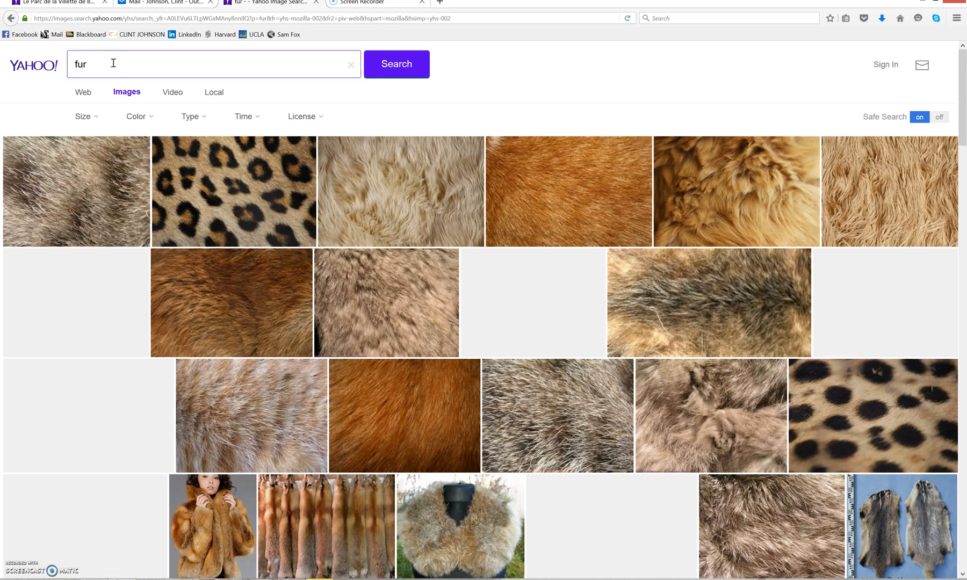
pyautogui.moveTo(180, 68)
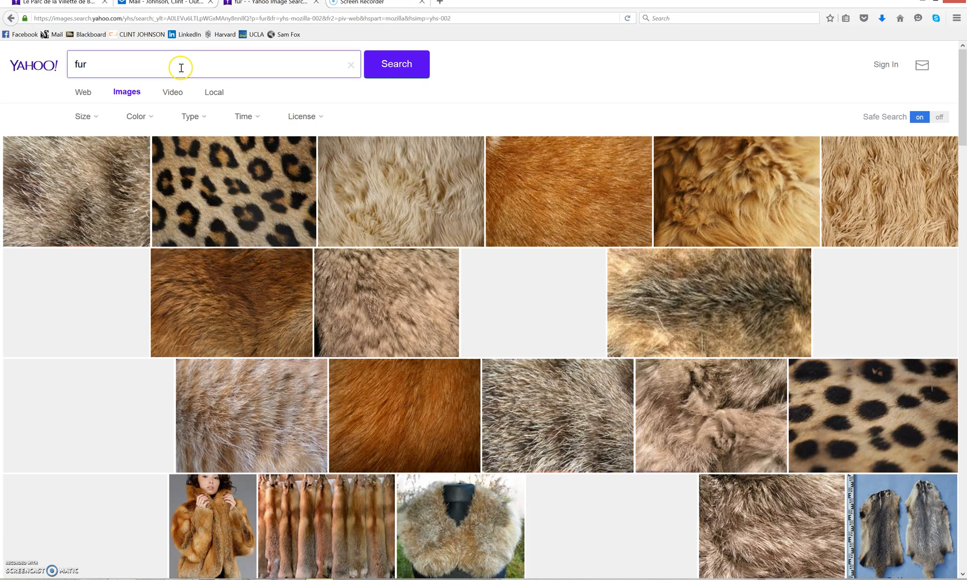
pyautogui.moveTo(167, 66)
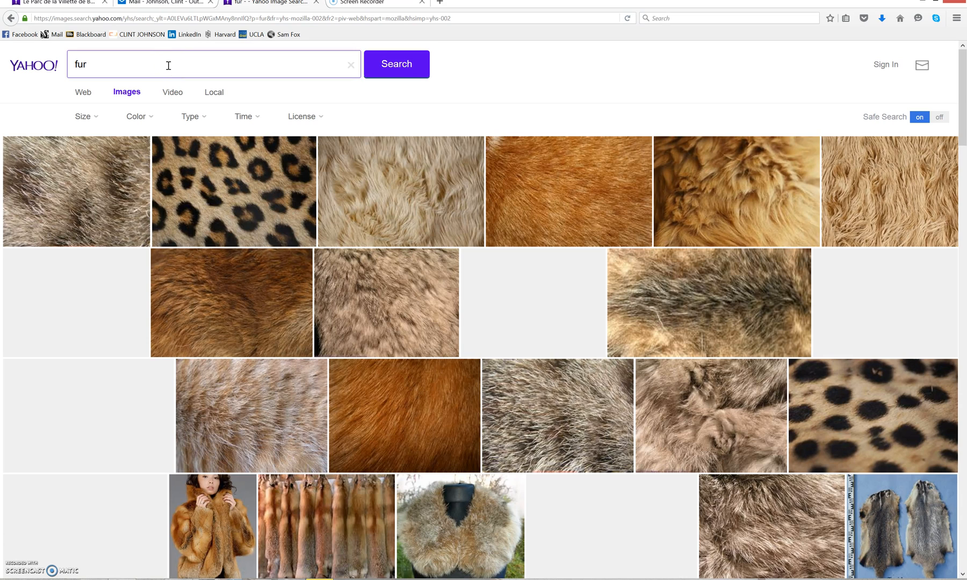
pyautogui.scroll(-3)
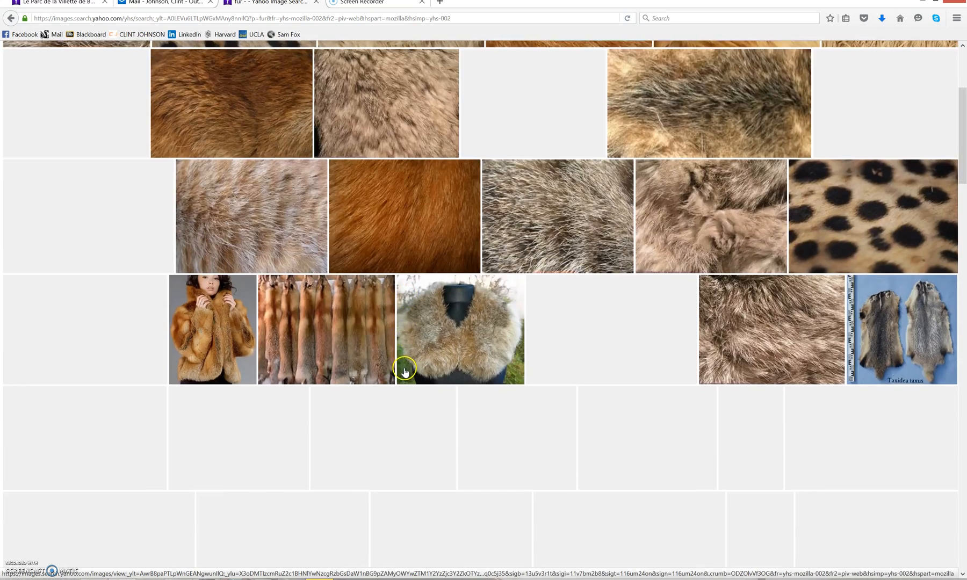
pyautogui.scroll(3)
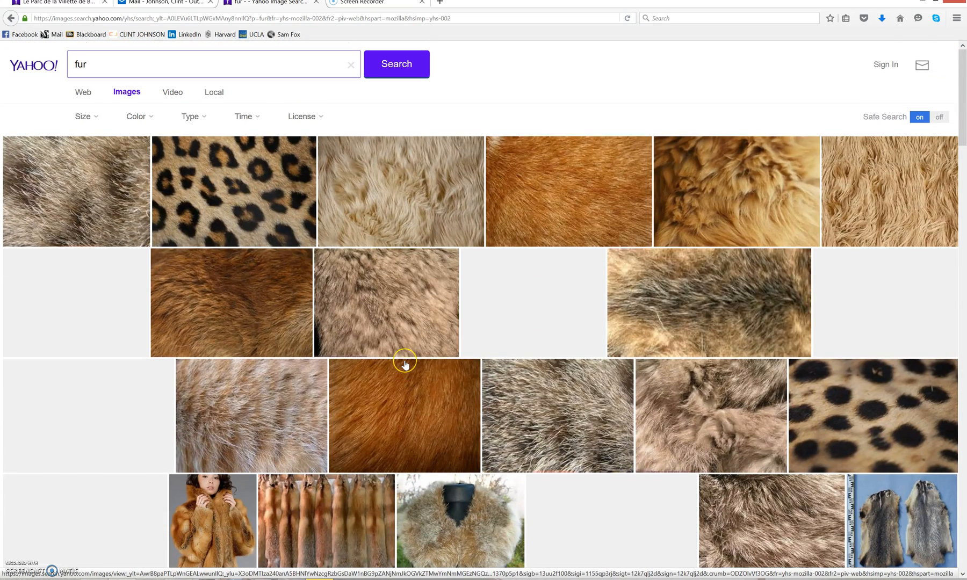
pyautogui.scroll(-3)
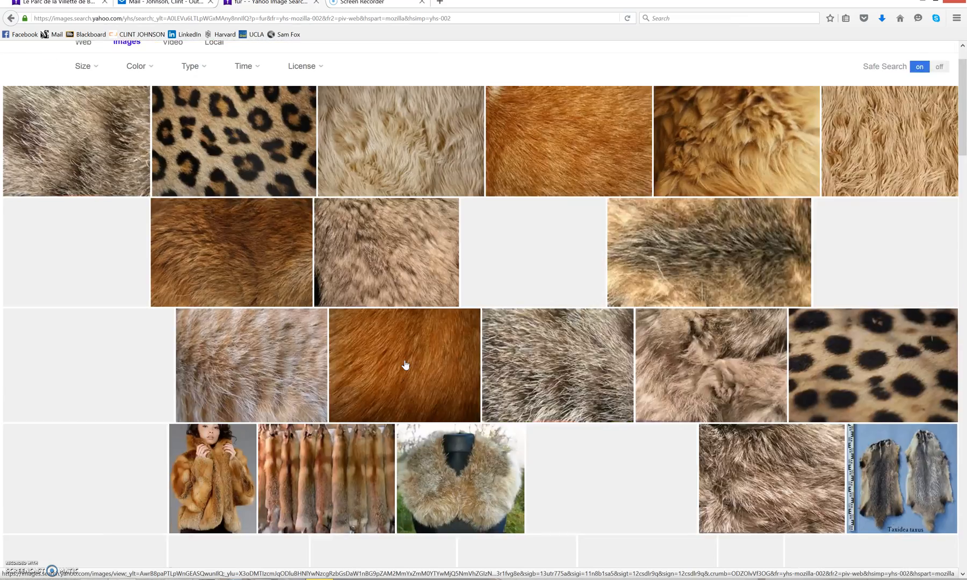
pyautogui.scroll(3)
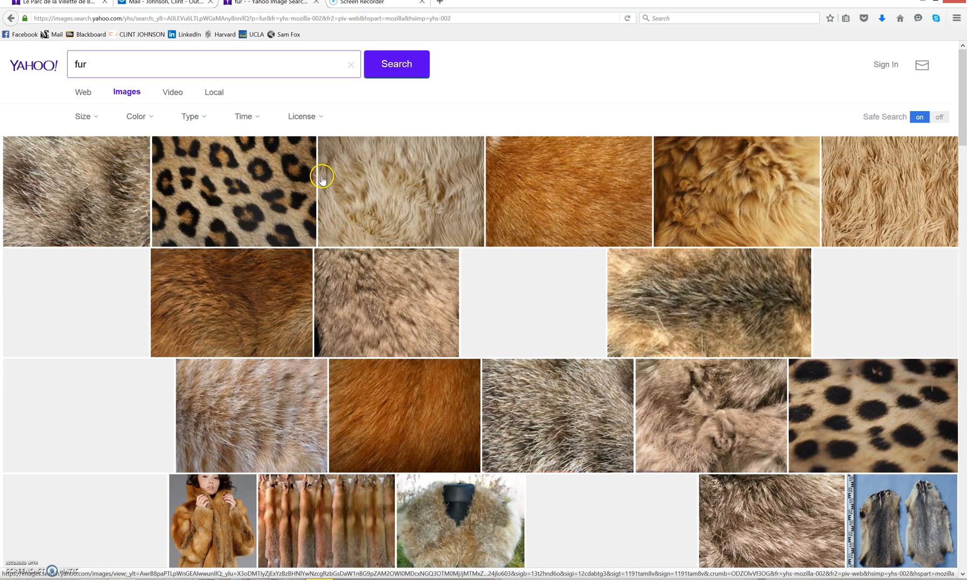
pyautogui.moveTo(950, 187)
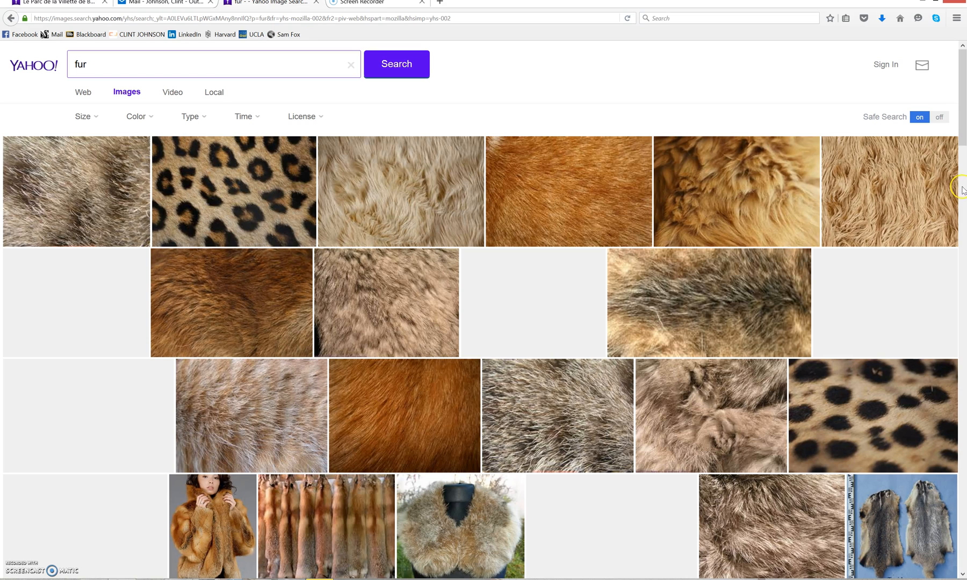
pyautogui.moveTo(640, 205)
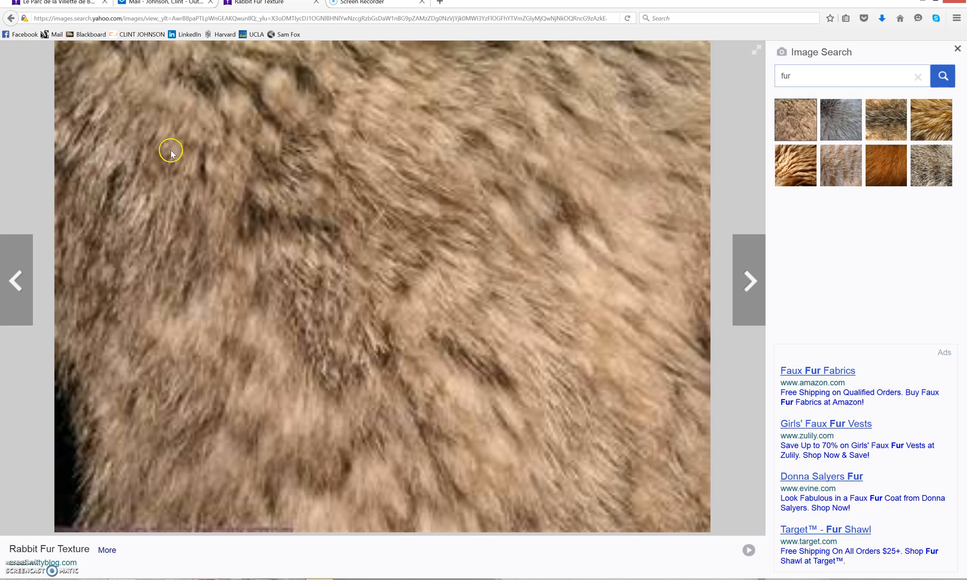
pyautogui.moveTo(11, 17)
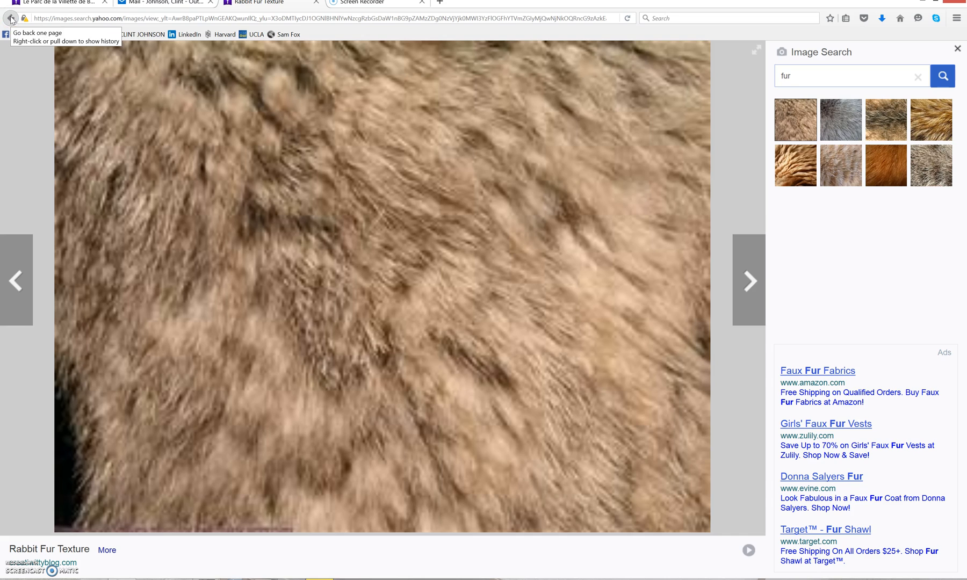
pyautogui.click(10, 17)
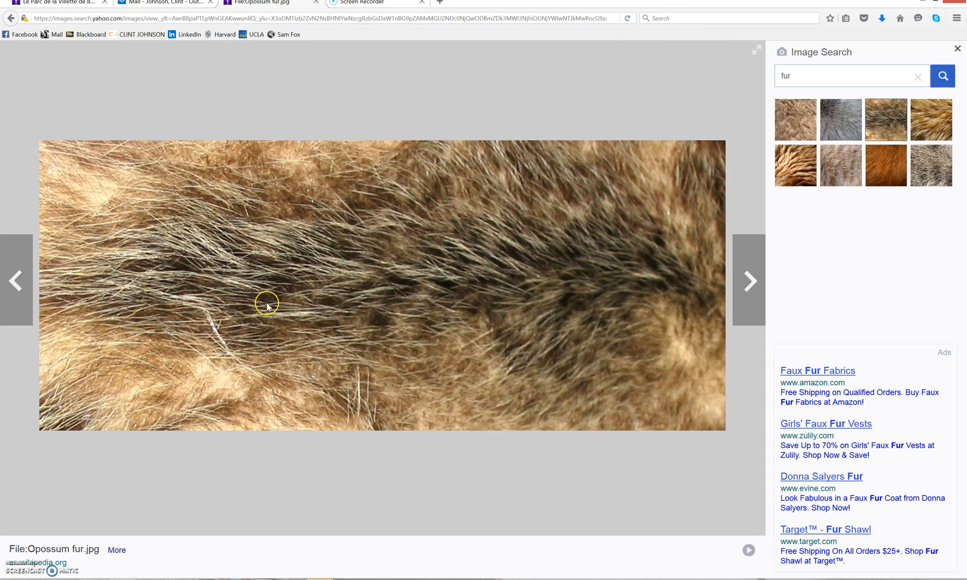
# Save the opossum fur image as 'Fur' in the VRAY texture folder.
pyautogui.rightClick(268, 304)
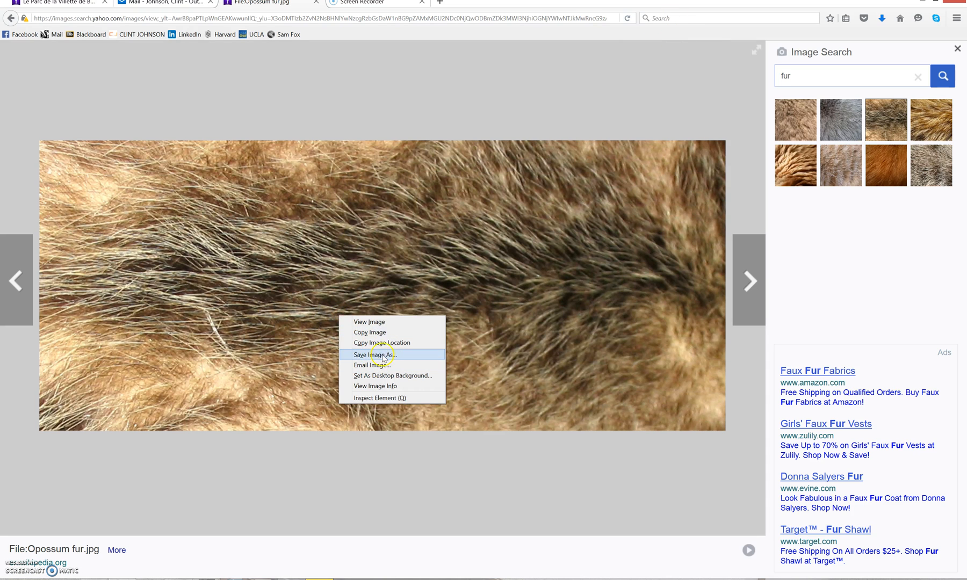
pyautogui.click(383, 355)
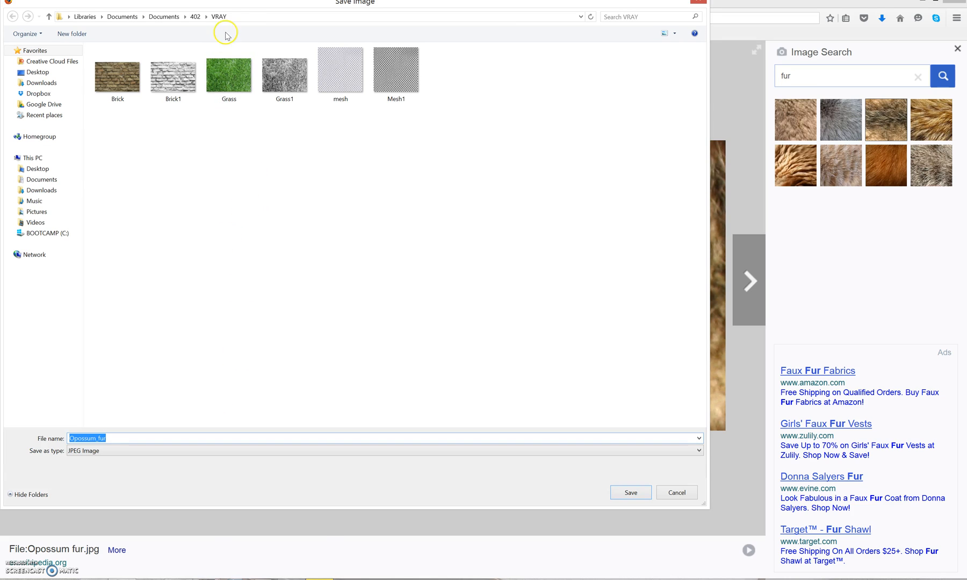
pyautogui.moveTo(126, 439)
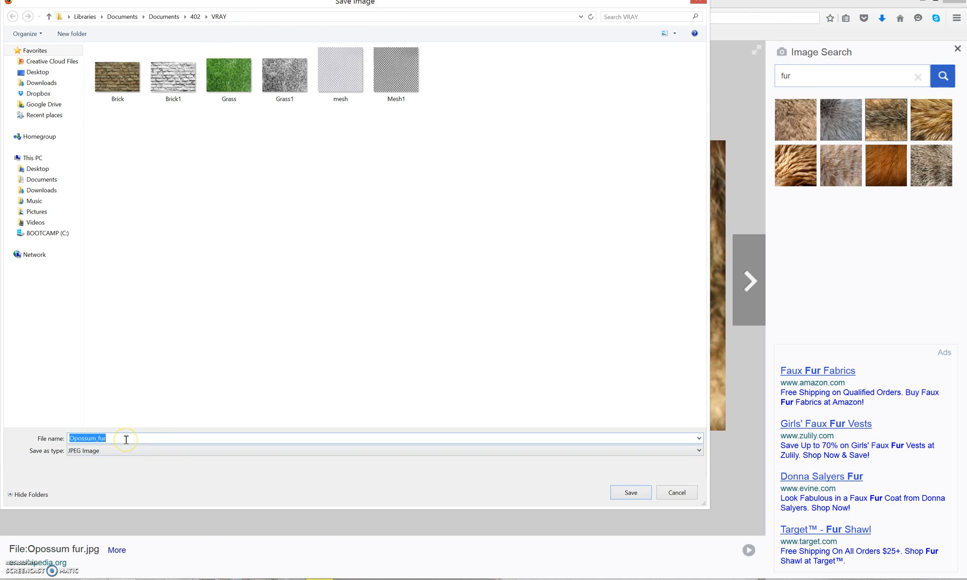
pyautogui.write('Fur')
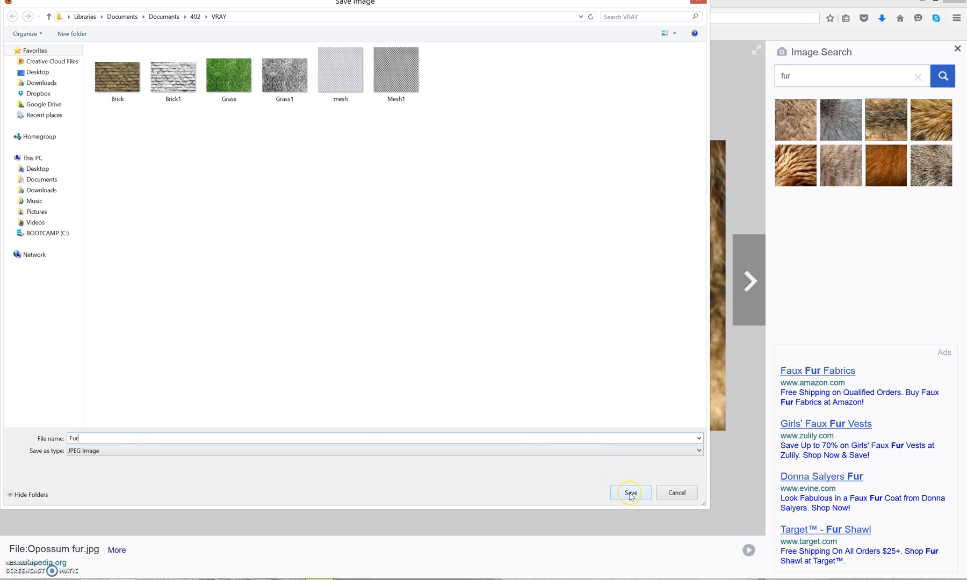
pyautogui.moveTo(630, 492)
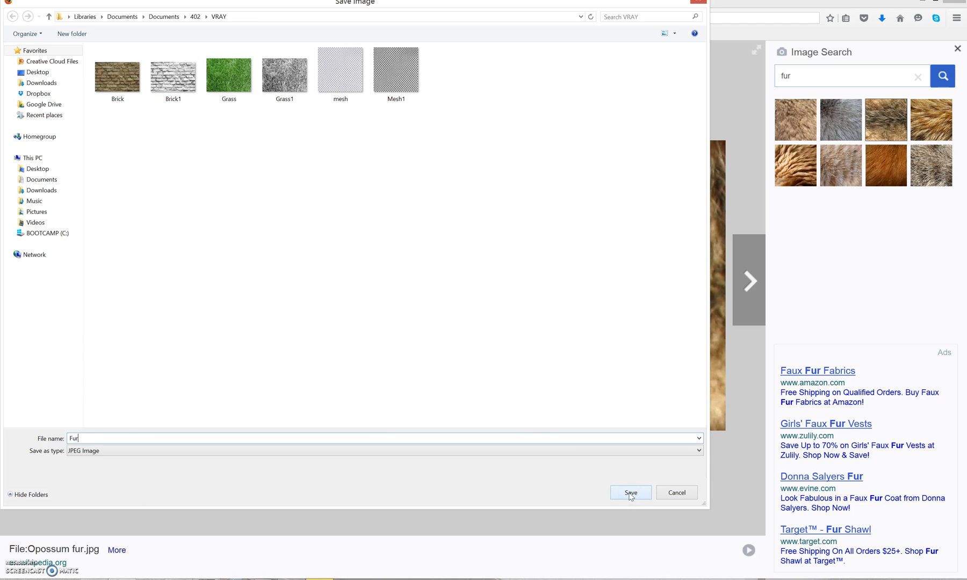
pyautogui.click(630, 492)
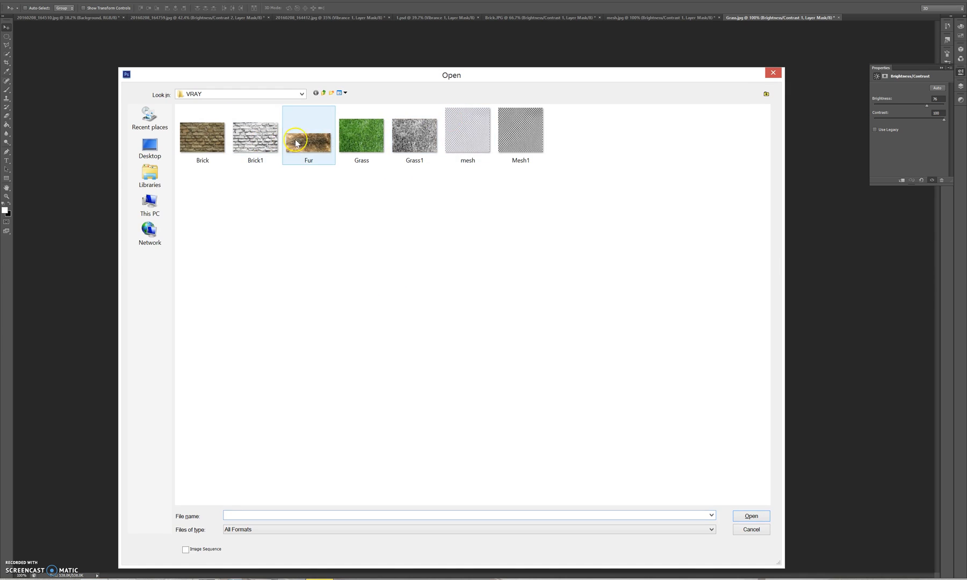
# Open the Fur texture and add a Black & White adjustment to make it grayscale.
pyautogui.doubleClick(308, 130)
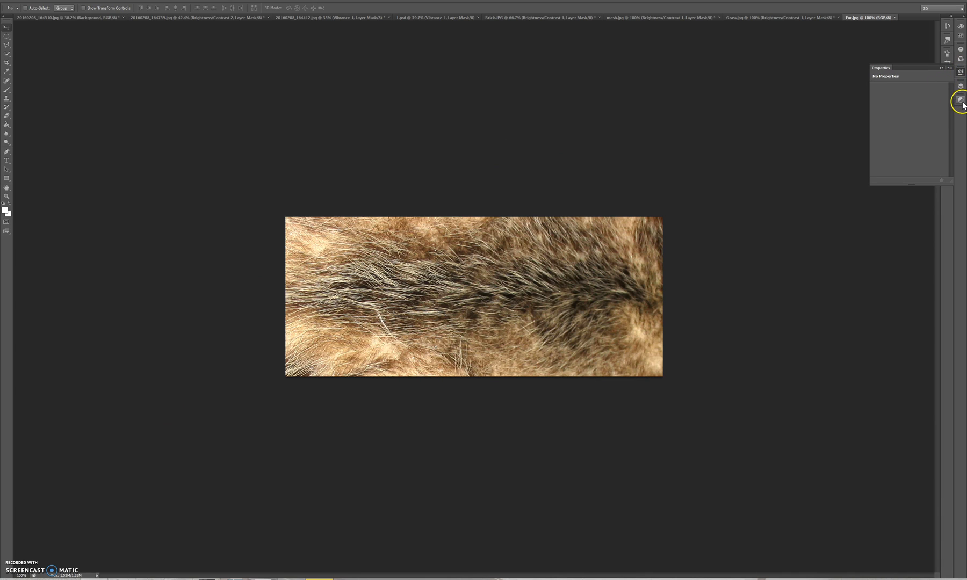
pyautogui.moveTo(961, 99)
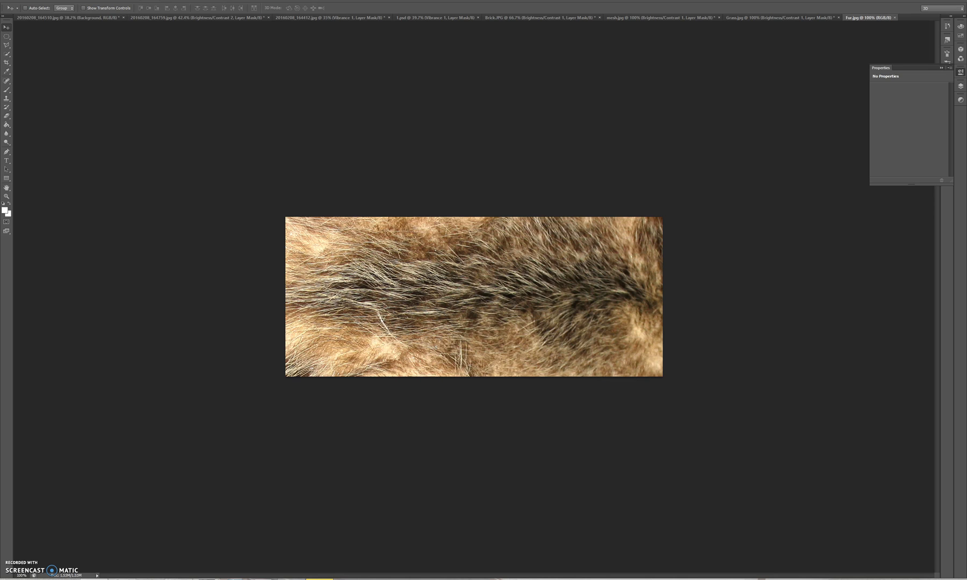
pyautogui.moveTo(960, 101)
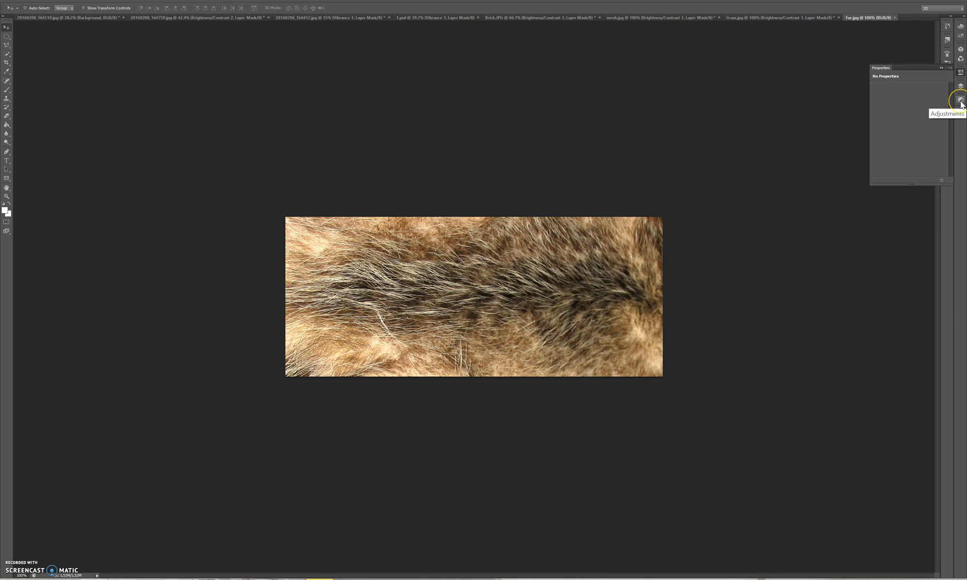
pyautogui.click(959, 100)
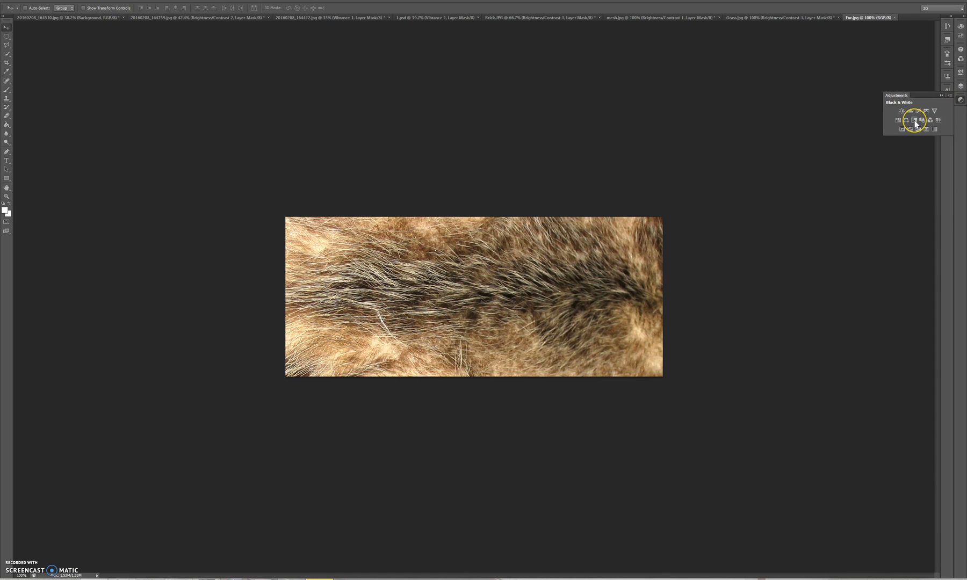
pyautogui.click(916, 120)
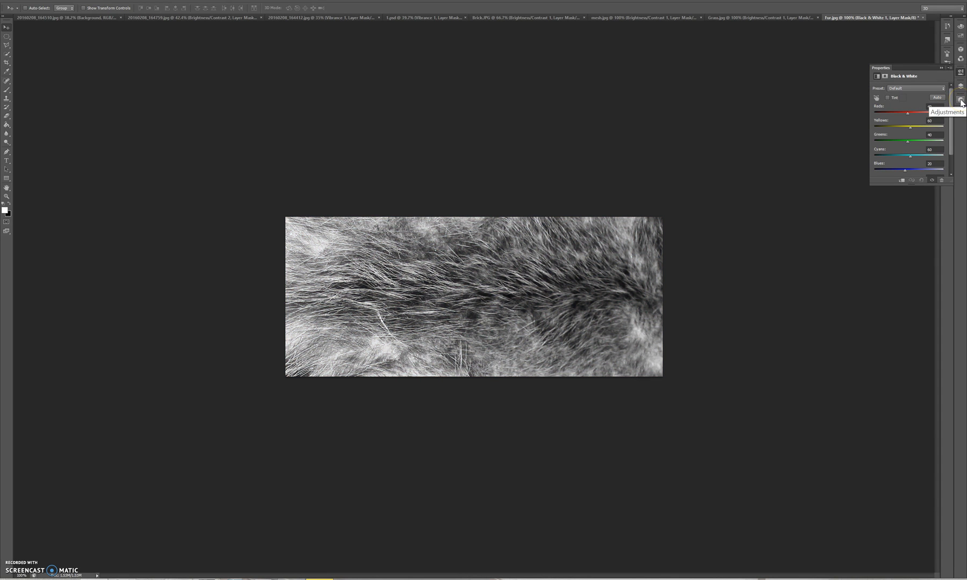
pyautogui.click(959, 101)
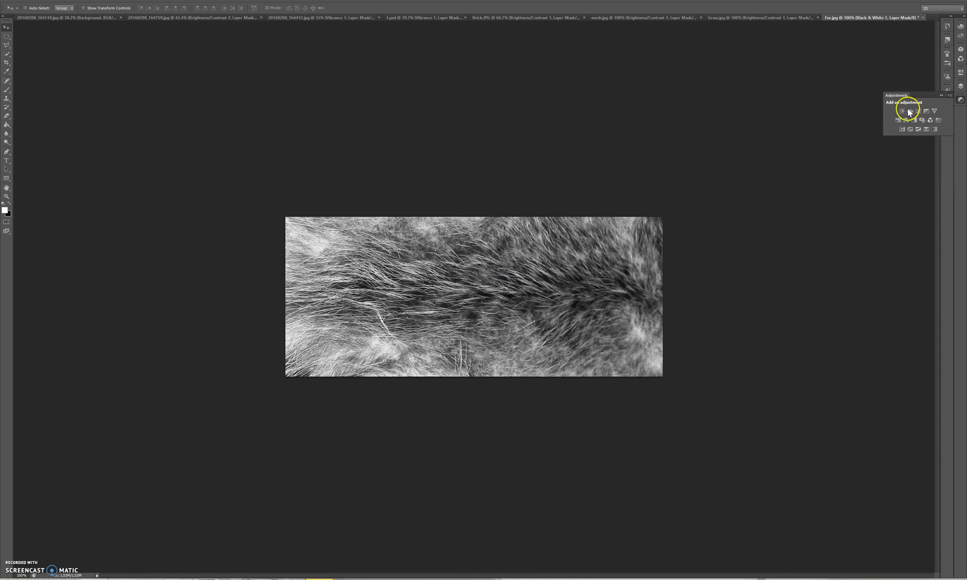
pyautogui.moveTo(901, 112)
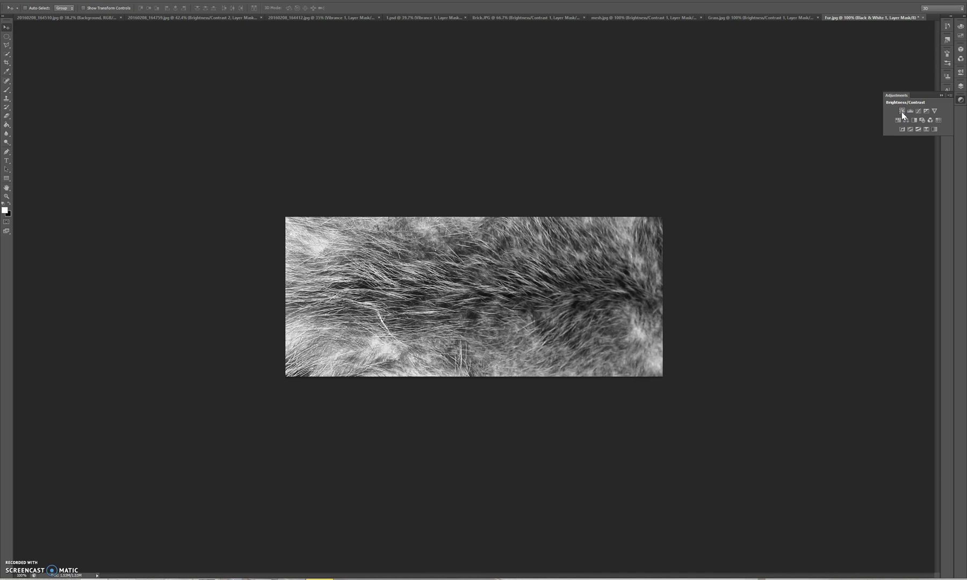
# Add a Brightness/Contrast adjustment layer to the grayscale fur texture.
pyautogui.click(900, 111)
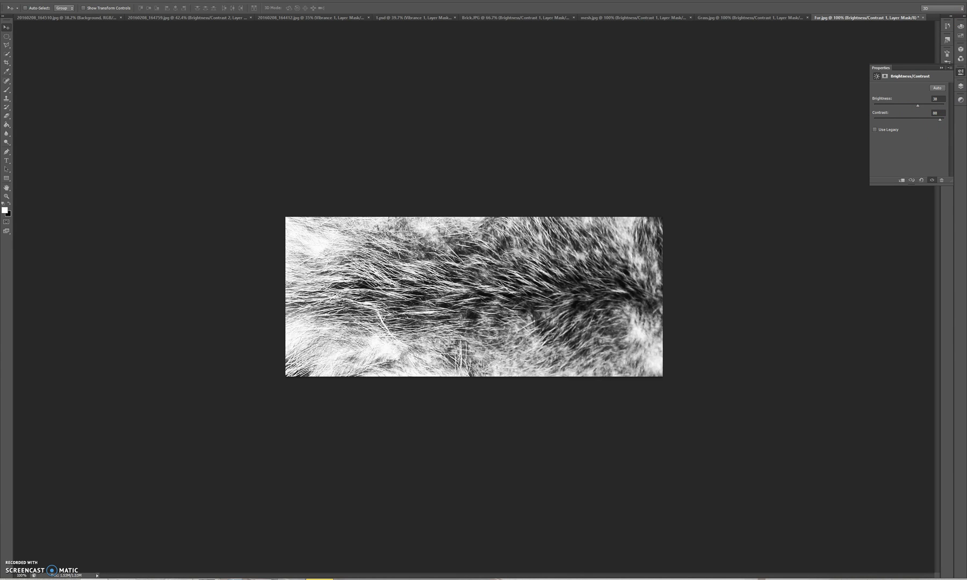
pyautogui.moveTo(754, 159)
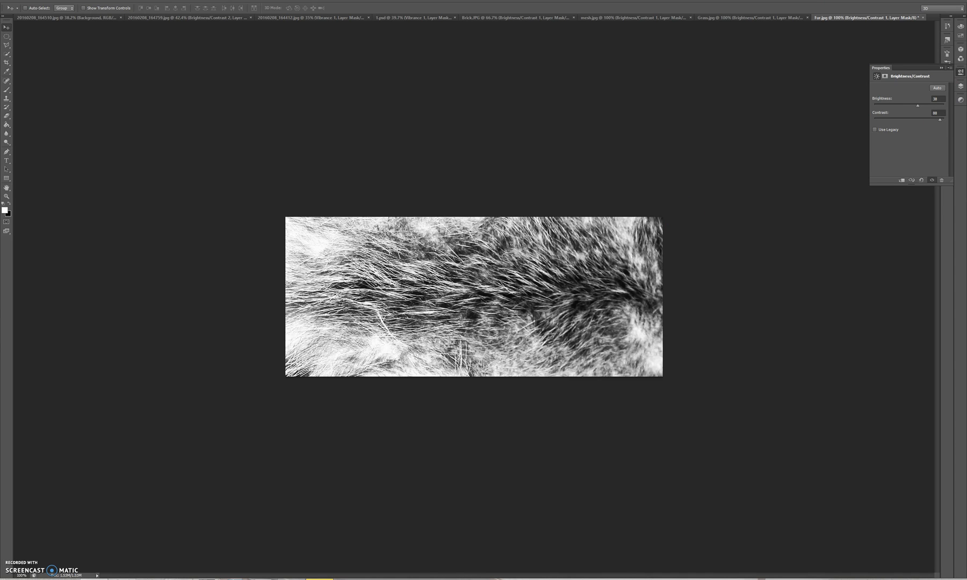
pyautogui.moveTo(595, 347)
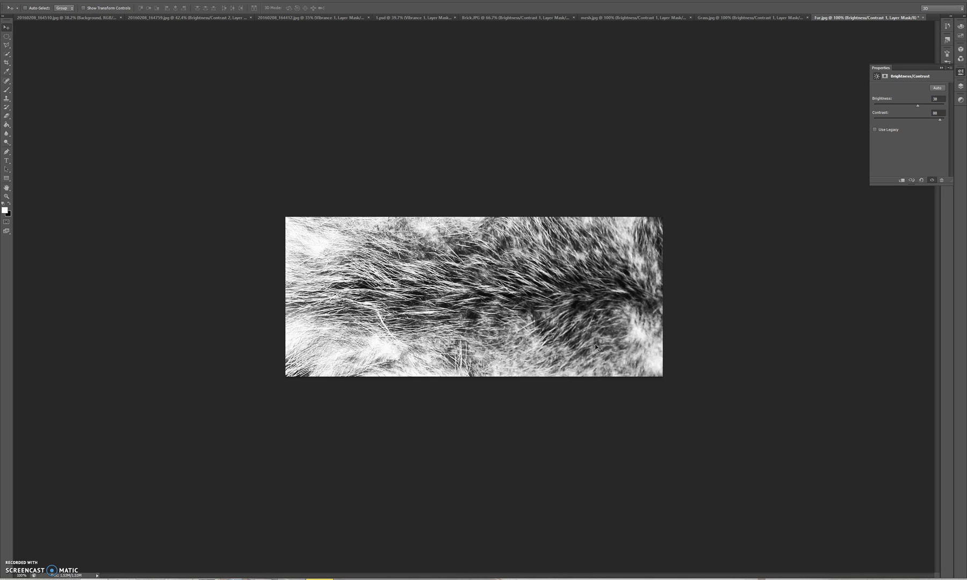
pyautogui.moveTo(550, 500)
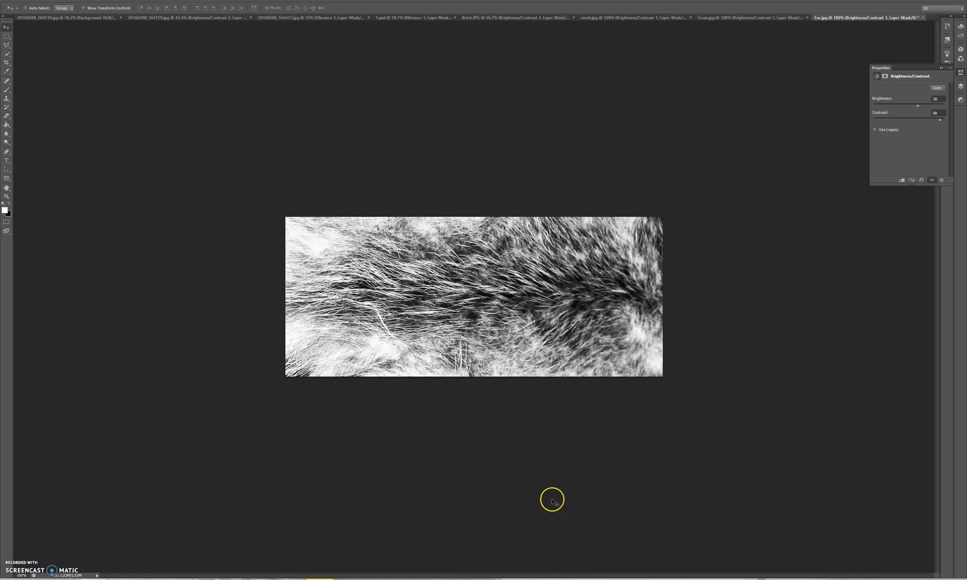
pyautogui.moveTo(553, 258)
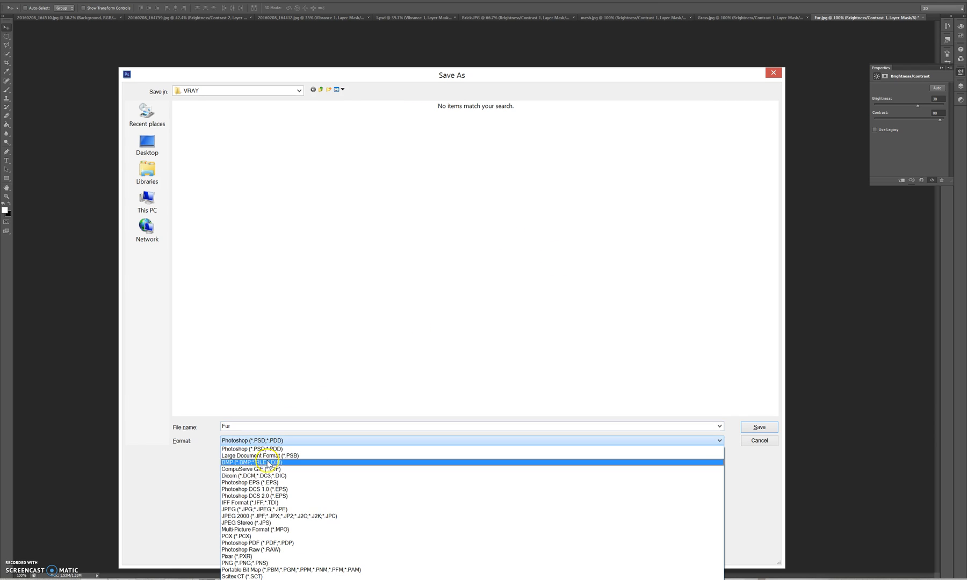
# Save the fur image as Fur1.jpg in JPEG format, accepting the JPEG quality options.
pyautogui.click(247, 510)
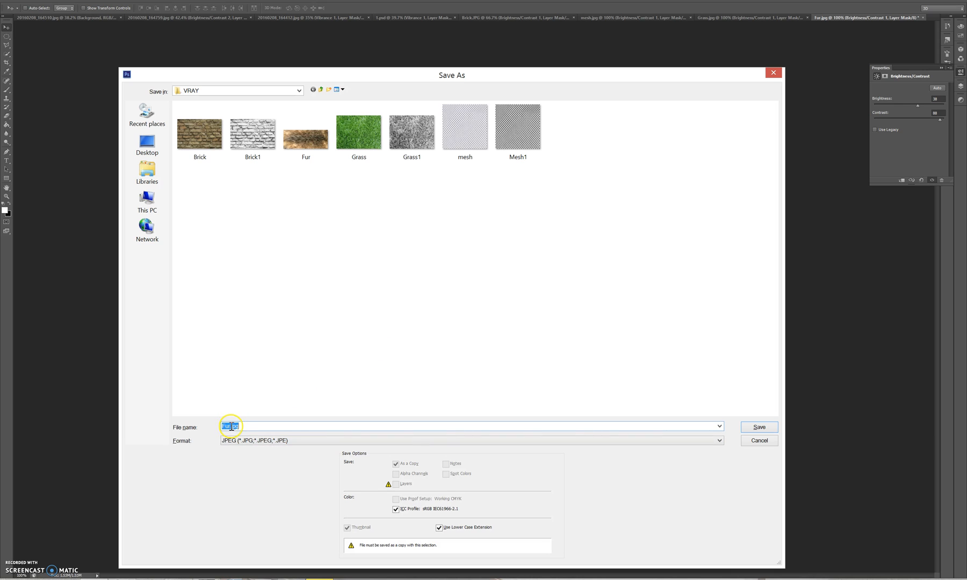
pyautogui.write('Fur1.jpg')
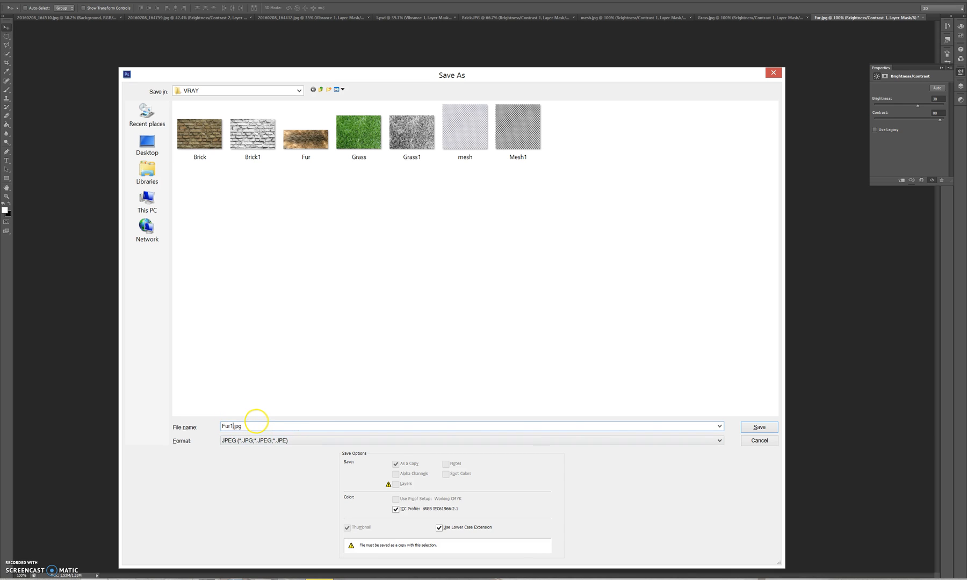
pyautogui.click(759, 427)
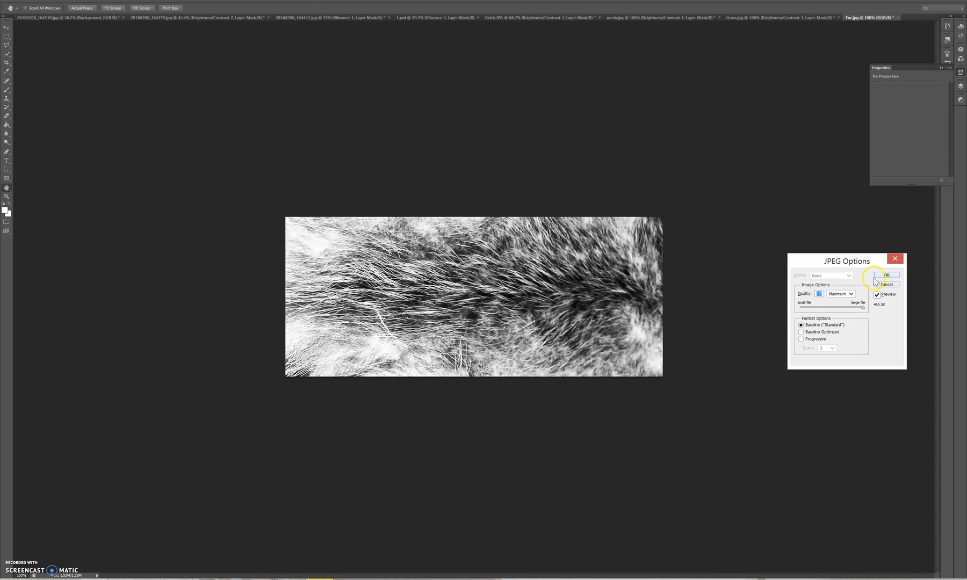
pyautogui.click(885, 275)
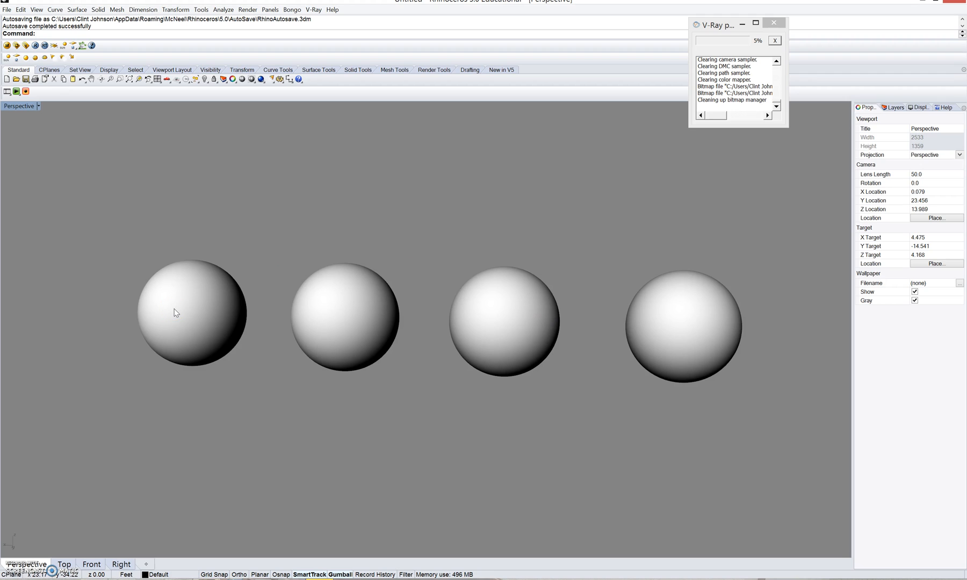
# Select the leftmost sphere and open the V-Ray Material Editor.
pyautogui.click(192, 314)
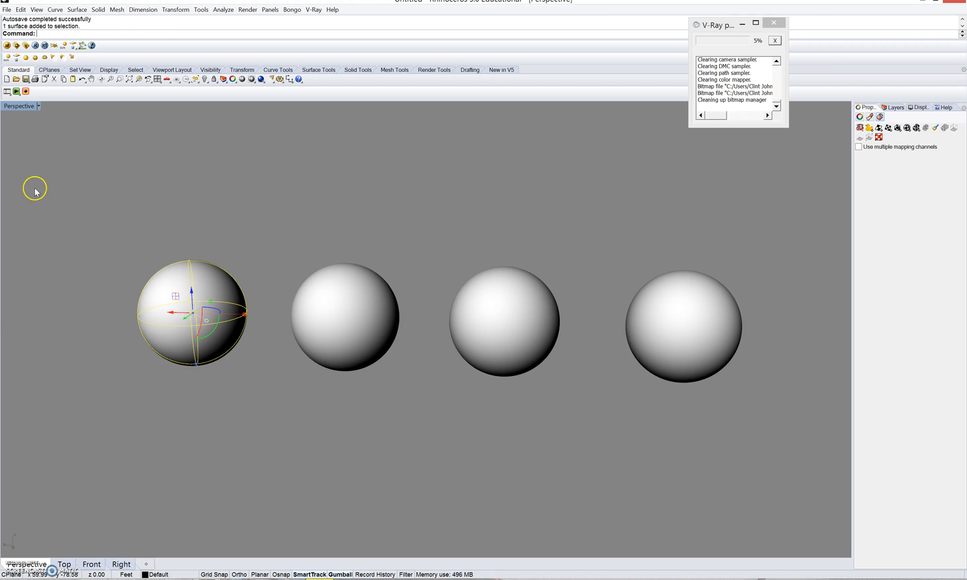
pyautogui.click(7, 45)
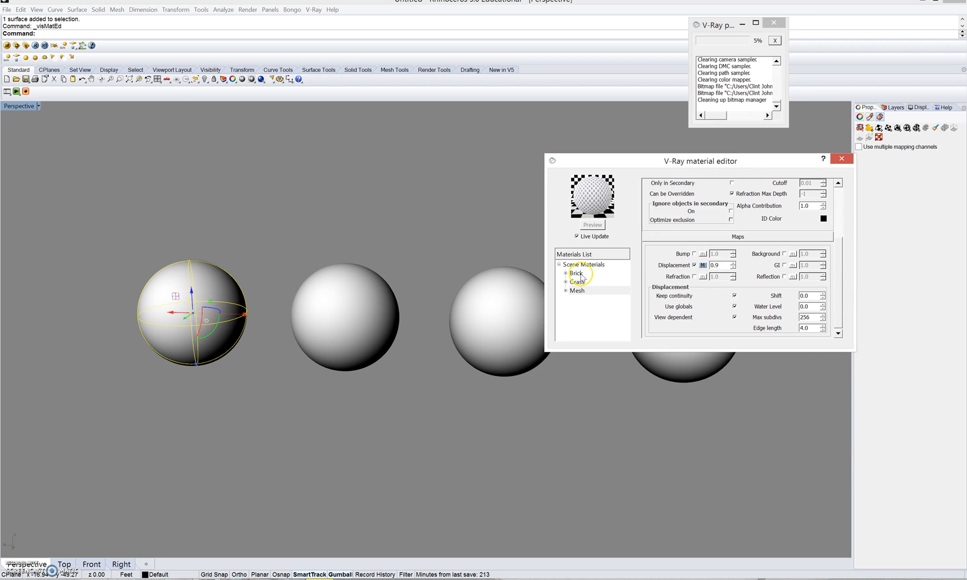
pyautogui.click(583, 264)
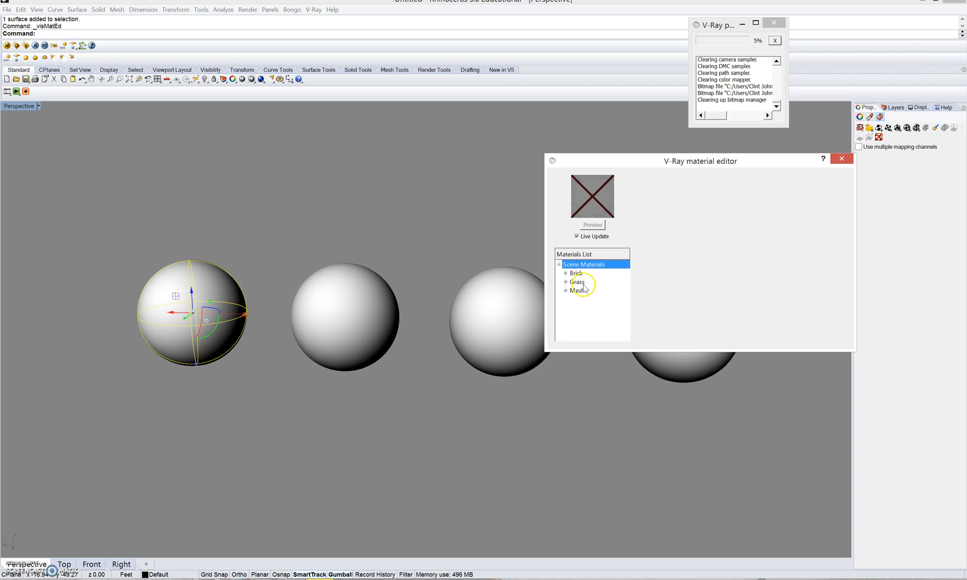
pyautogui.click(576, 273)
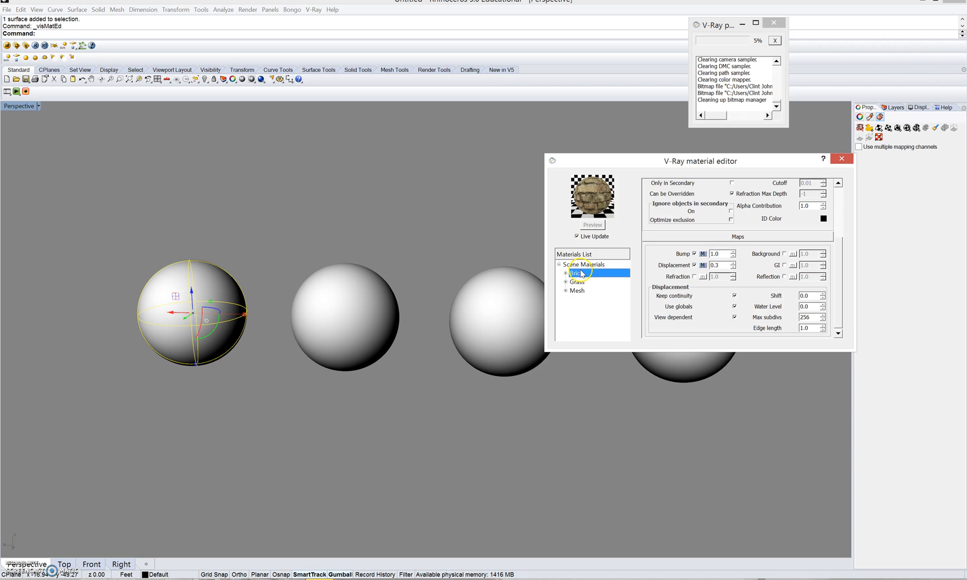
pyautogui.click(578, 282)
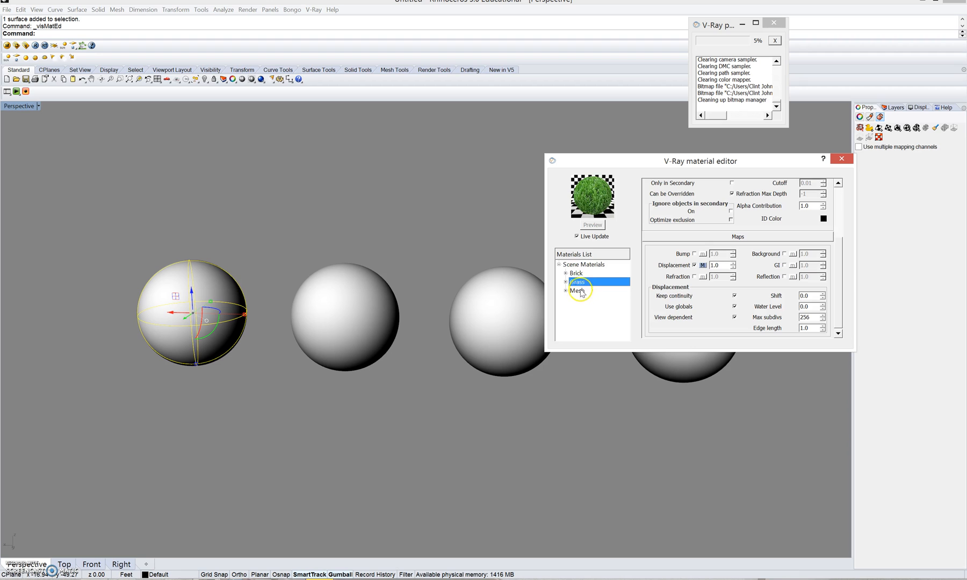
pyautogui.click(576, 273)
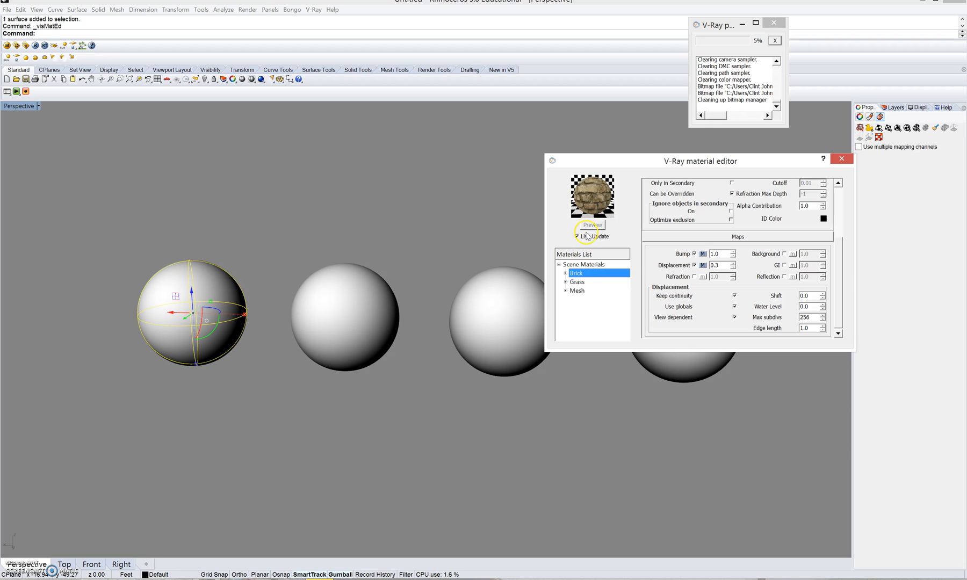
pyautogui.click(578, 282)
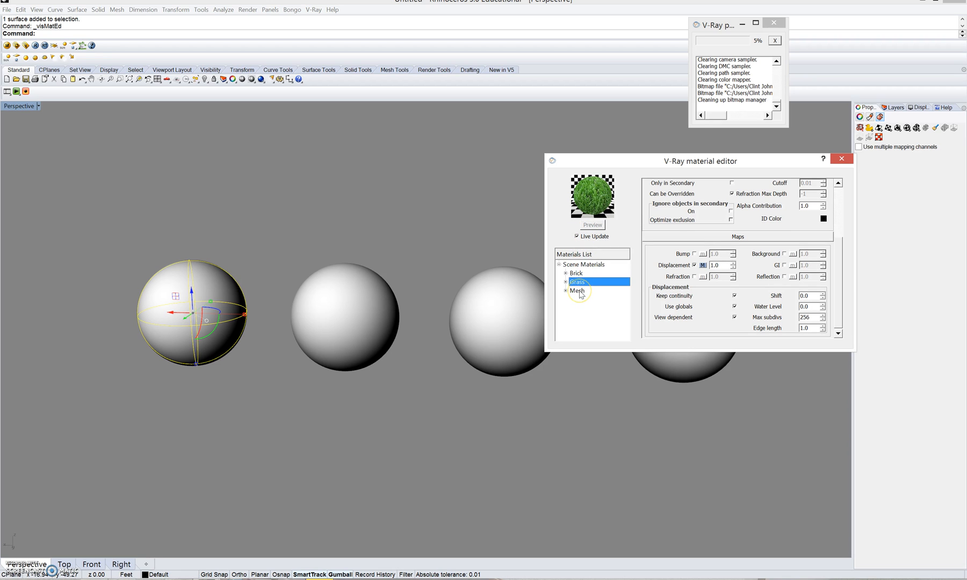
pyautogui.click(577, 290)
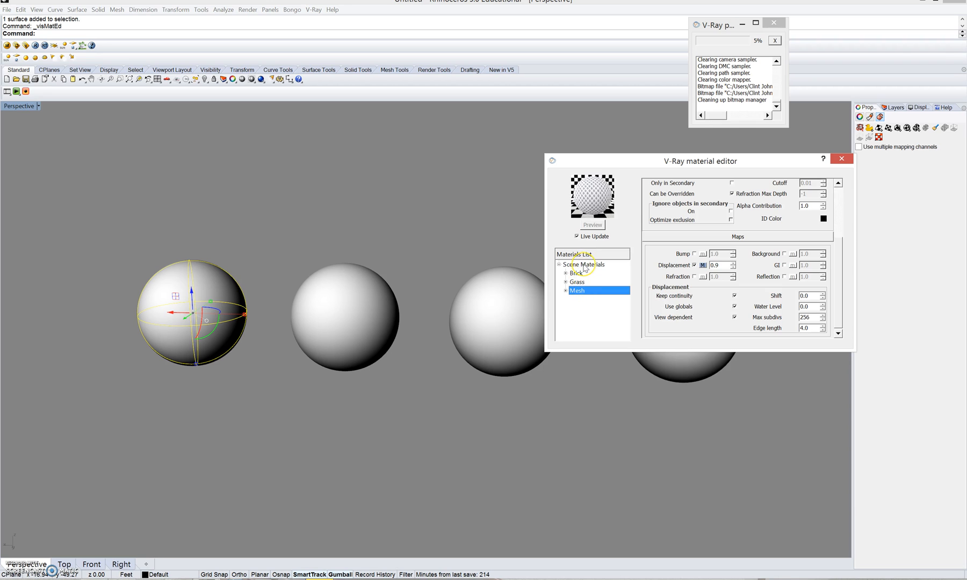
pyautogui.click(585, 265)
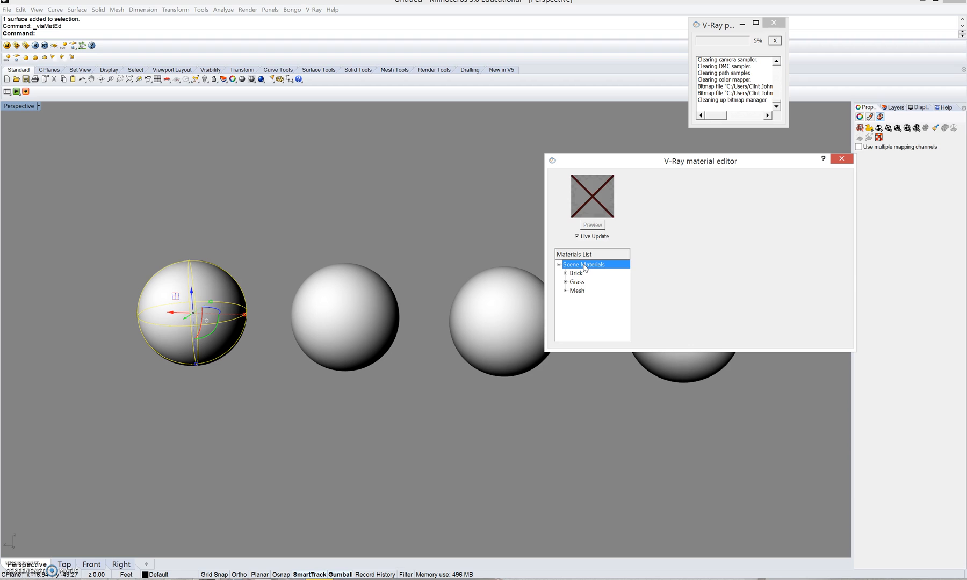
# Create a new Standard scene material and rename it 'Fur'.
pyautogui.rightClick(583, 263)
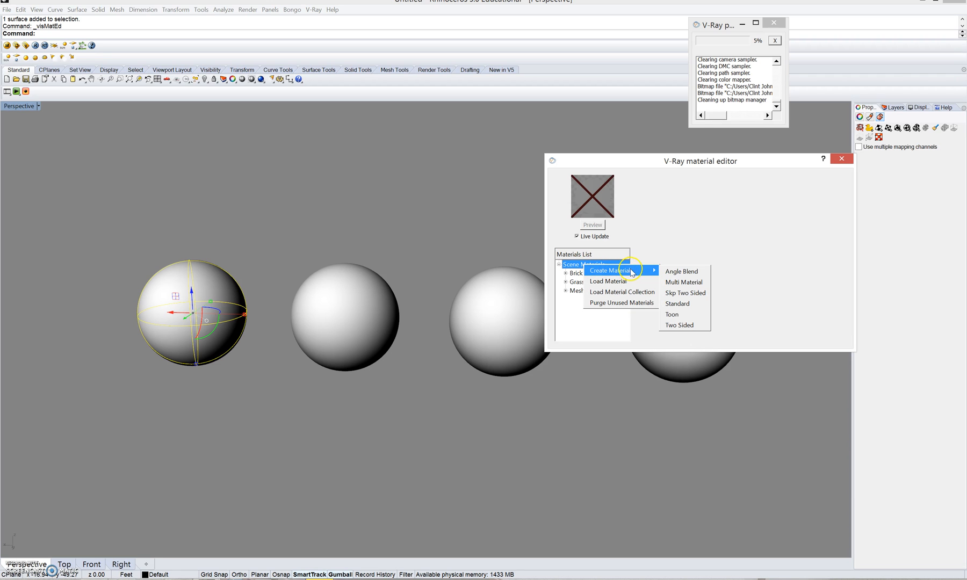
pyautogui.moveTo(676, 304)
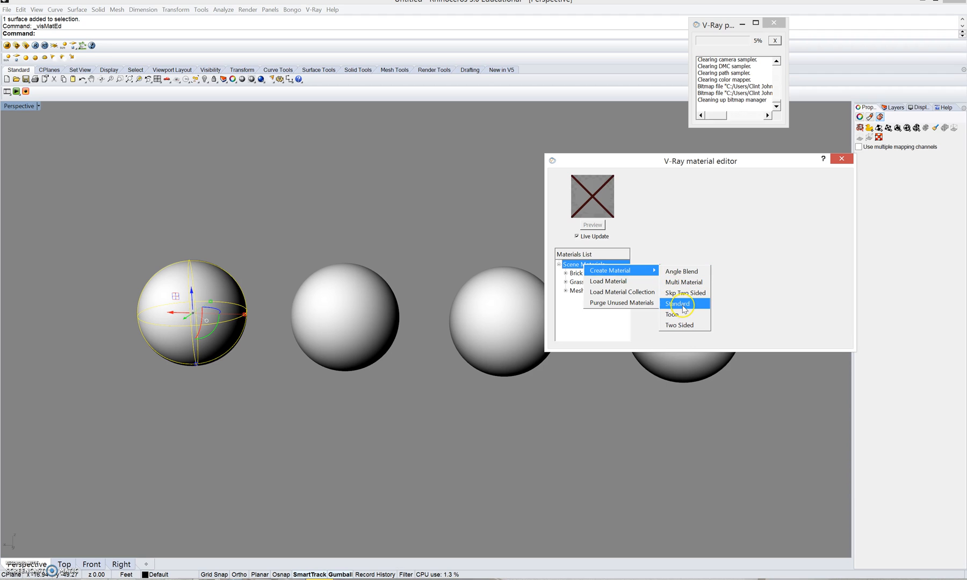
pyautogui.click(677, 303)
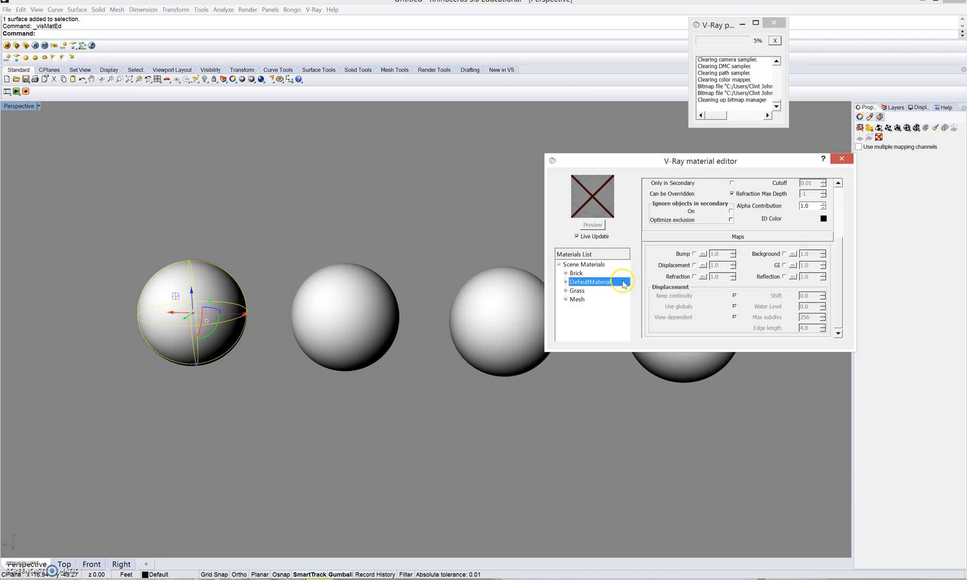
pyautogui.rightClick(592, 282)
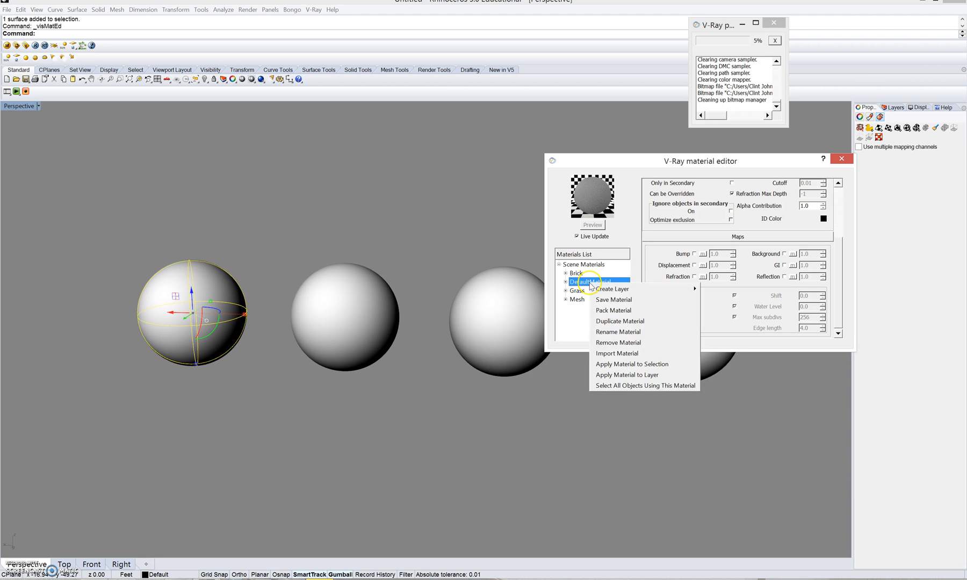
pyautogui.moveTo(612, 288)
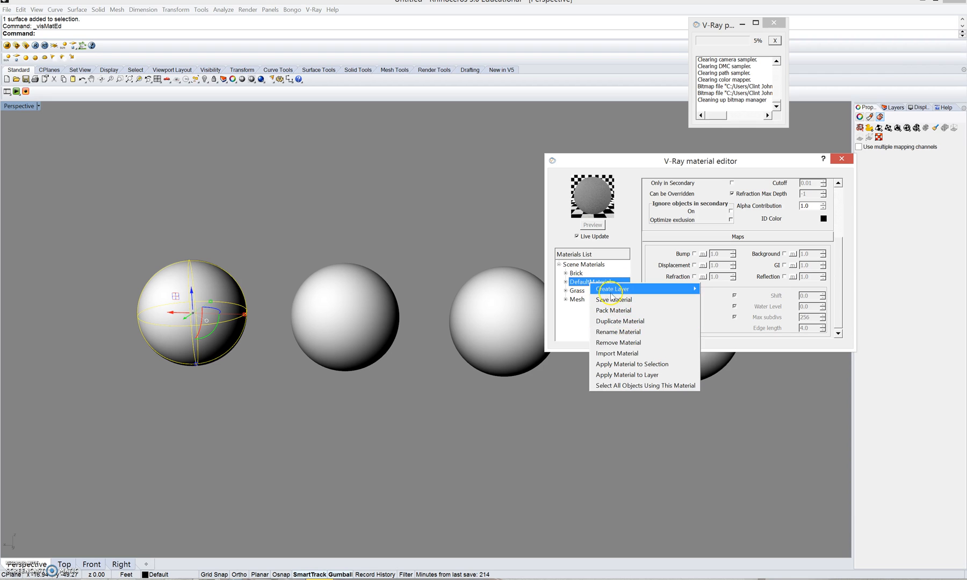
pyautogui.click(617, 331)
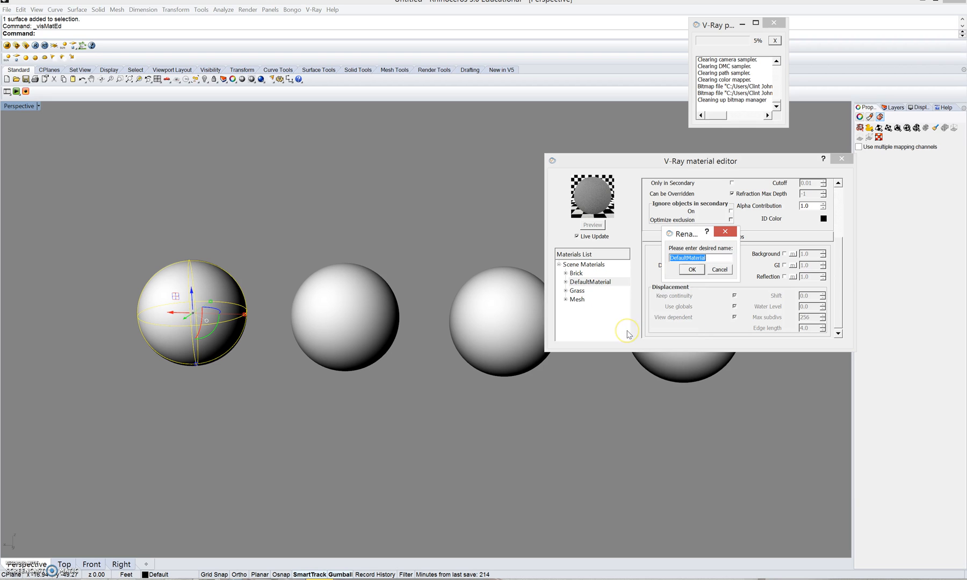
pyautogui.write('Fur')
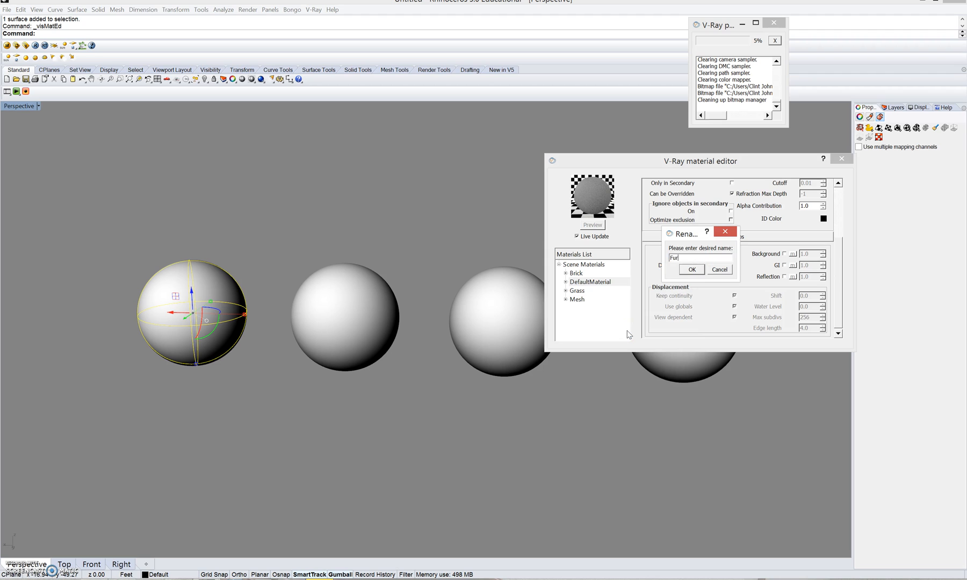
pyautogui.click(691, 270)
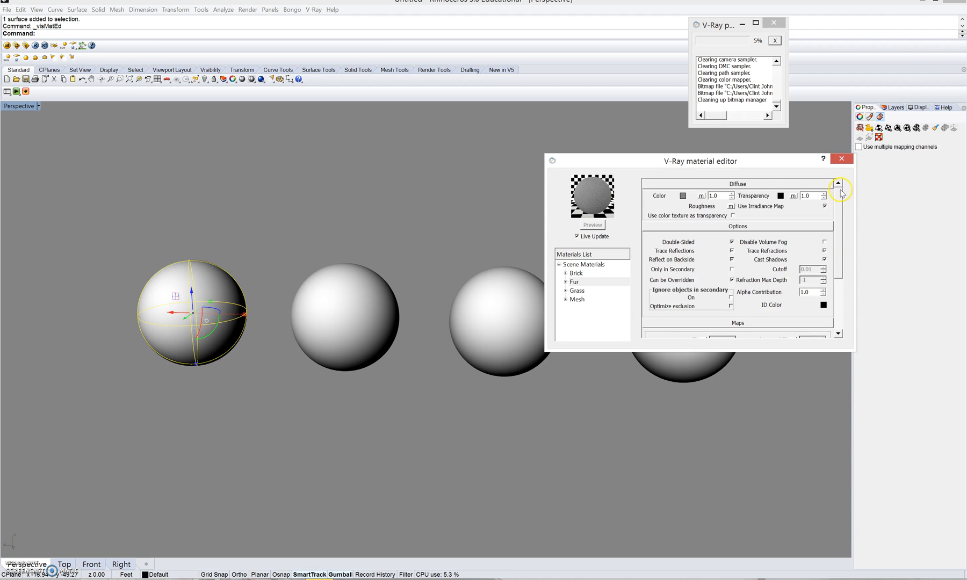
pyautogui.moveTo(751, 187)
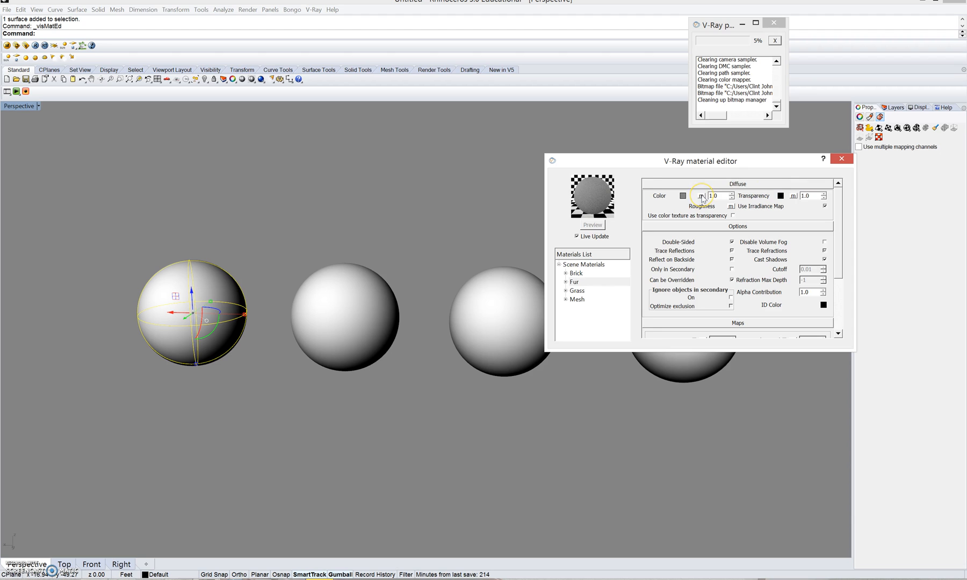
# Add a texture map to the Fur diffuse colour and browse for its bitmap file.
pyautogui.click(699, 196)
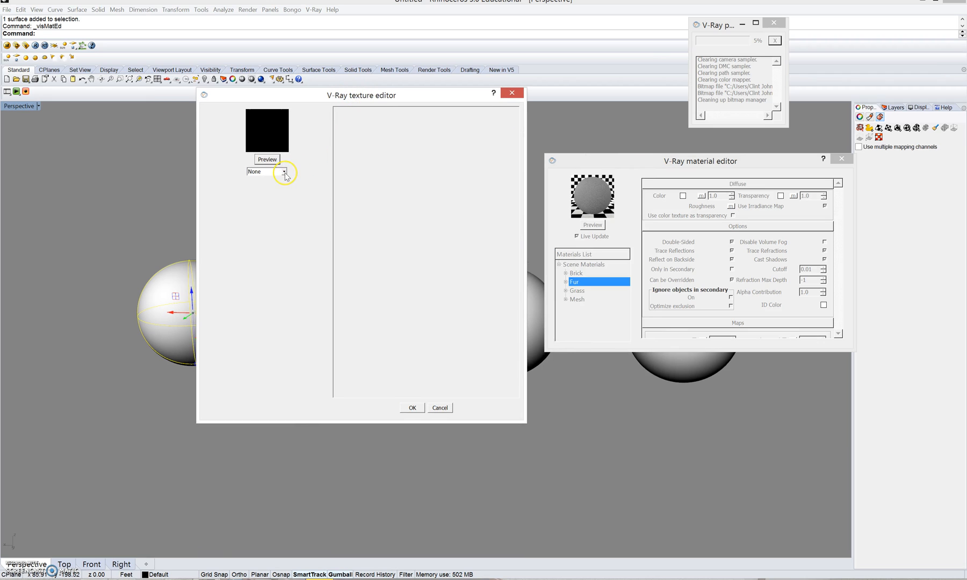
pyautogui.click(282, 171)
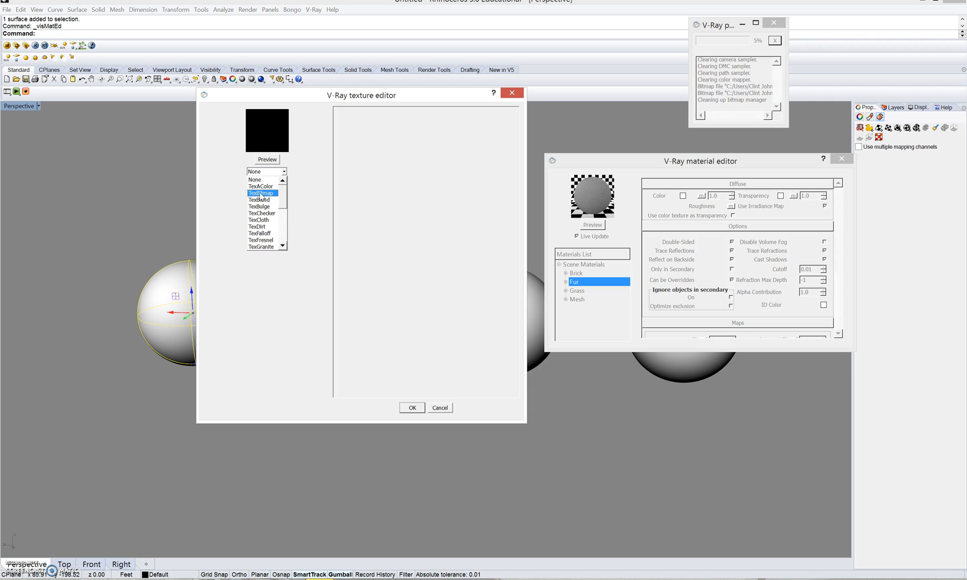
pyautogui.click(262, 192)
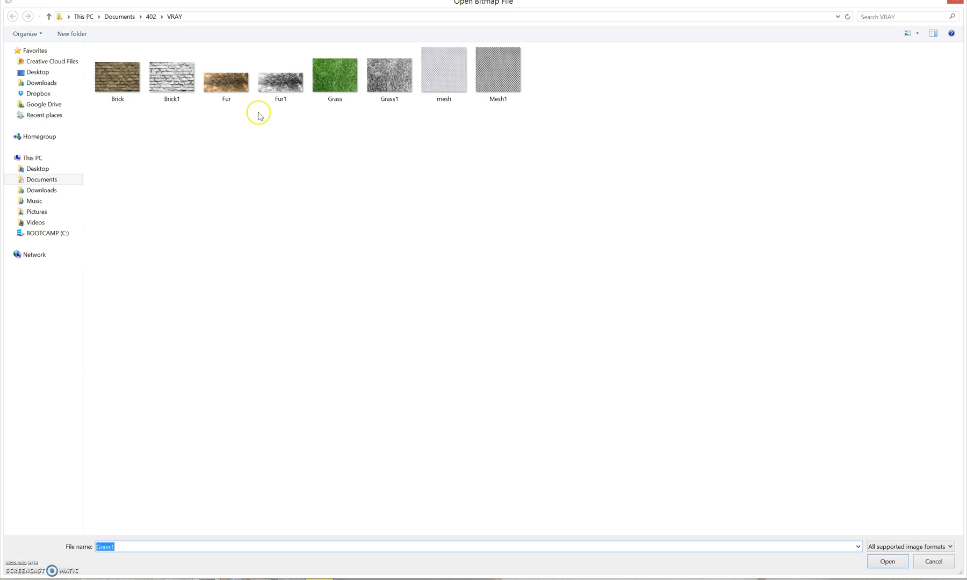
pyautogui.moveTo(280, 70)
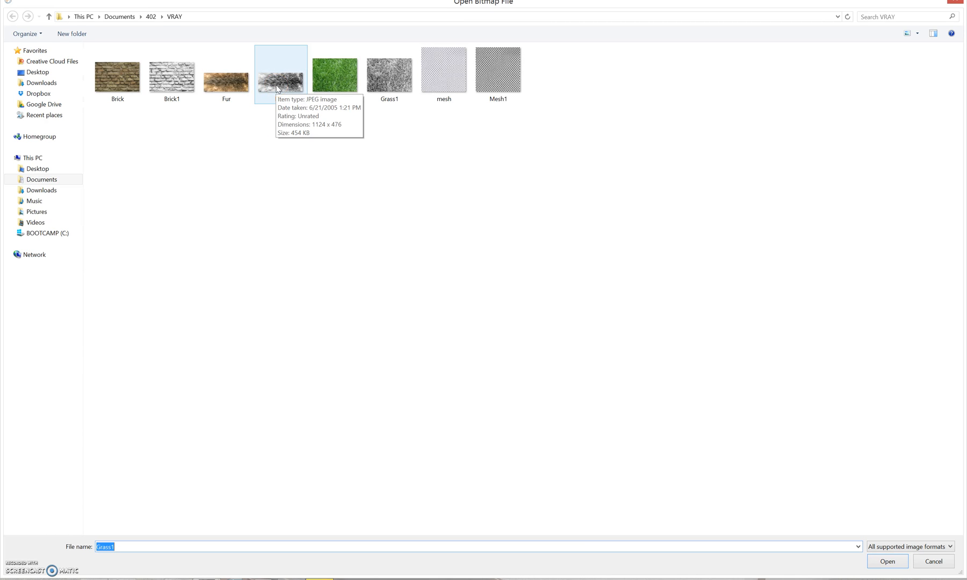
# Compare the Fur and Fur1 images and load the fur bitmap into the texture editor.
pyautogui.click(280, 74)
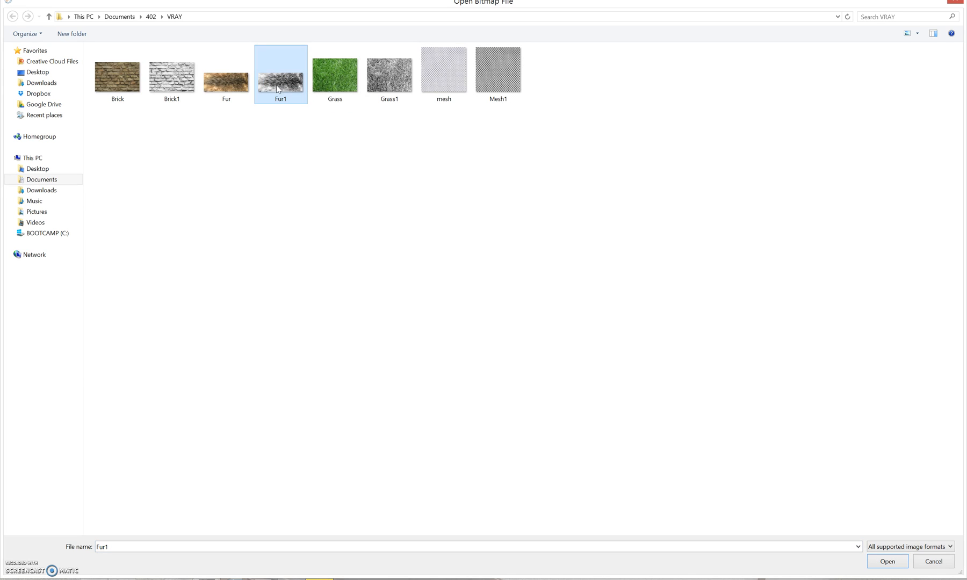
pyautogui.click(225, 75)
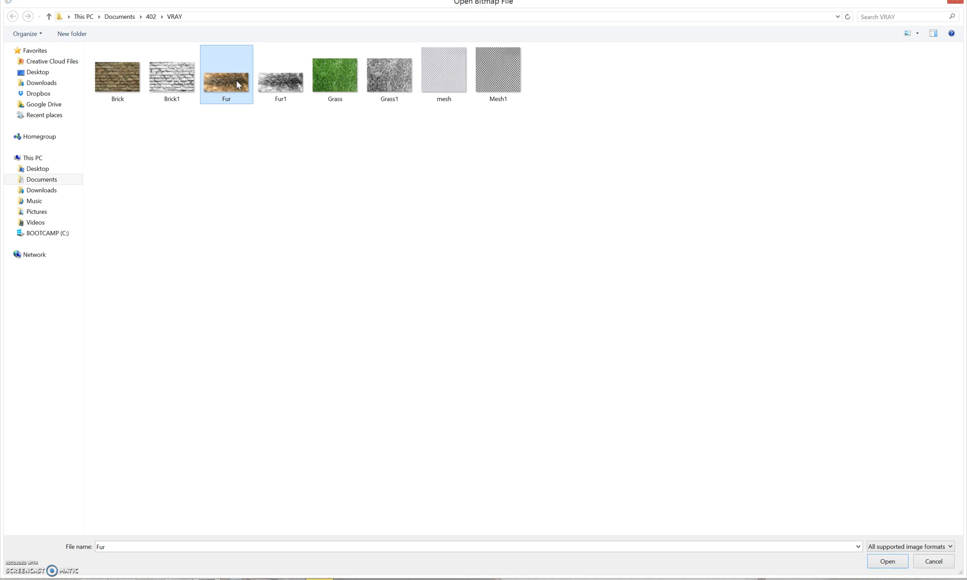
pyautogui.click(280, 69)
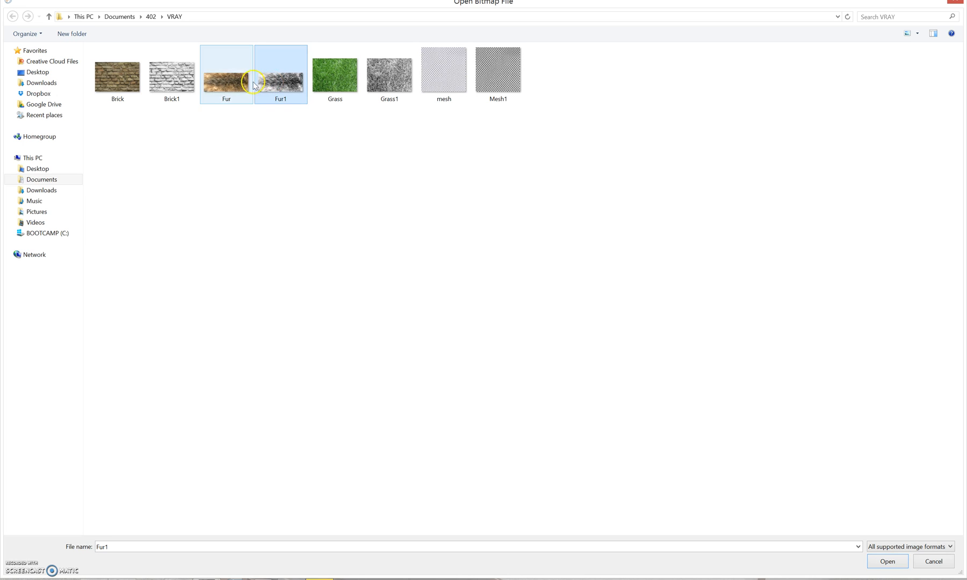
pyautogui.moveTo(236, 84)
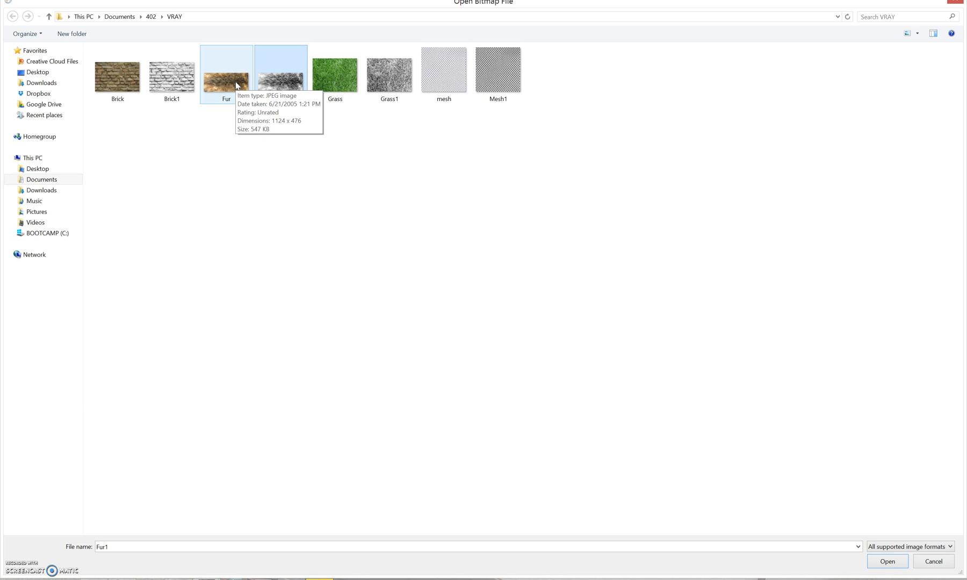
pyautogui.click(886, 562)
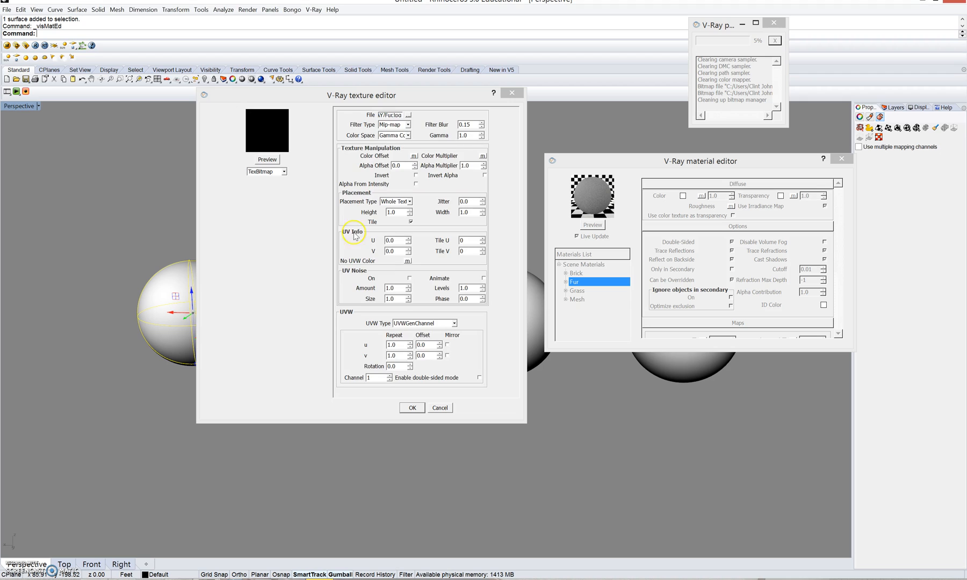
pyautogui.moveTo(314, 185)
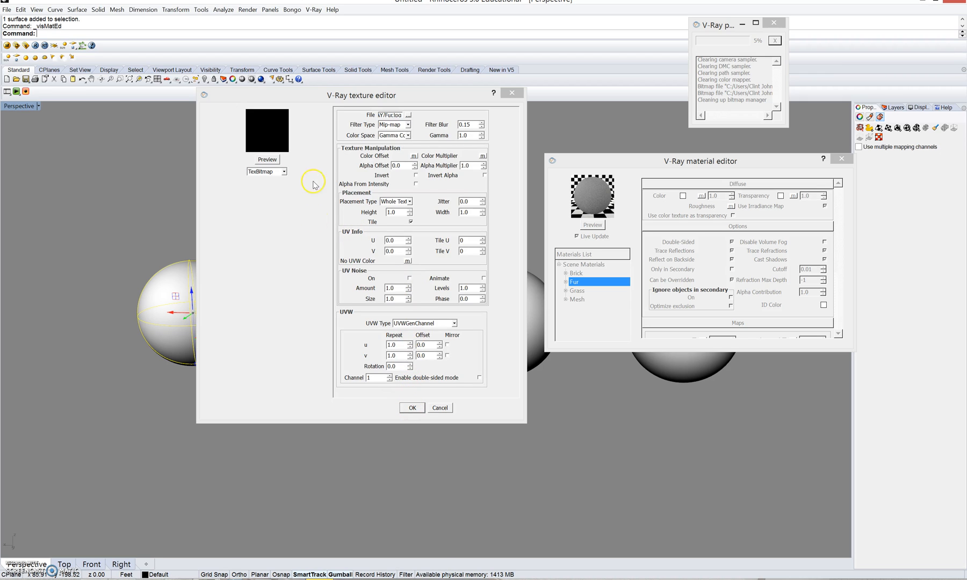
# Preview the fur bitmap texture and accept it as the Diffuse Color map.
pyautogui.click(266, 159)
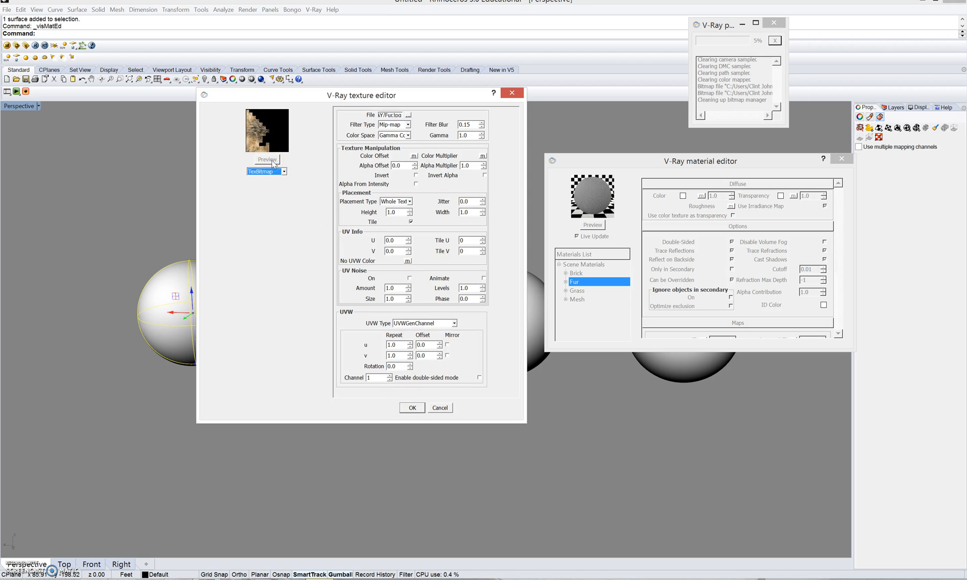
pyautogui.click(266, 159)
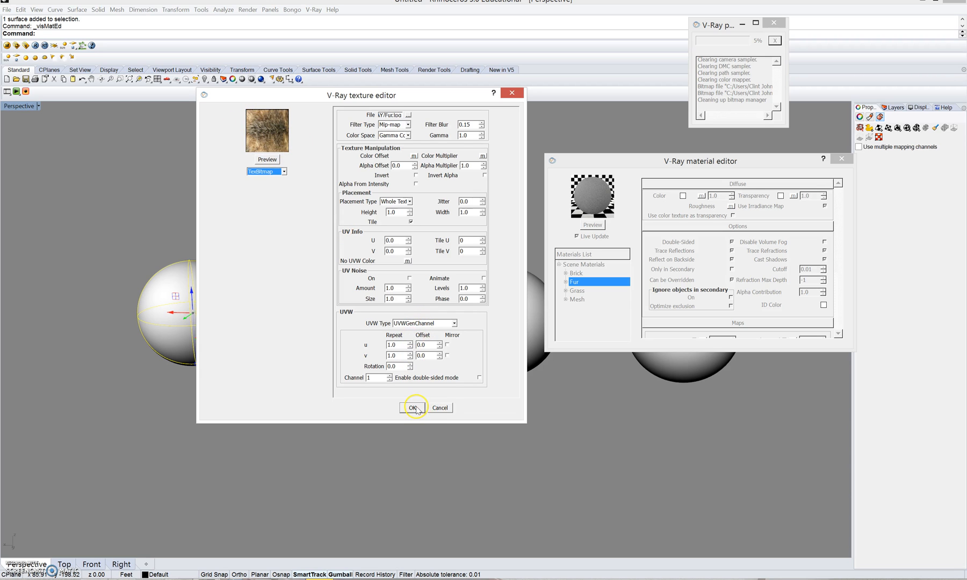
pyautogui.click(412, 408)
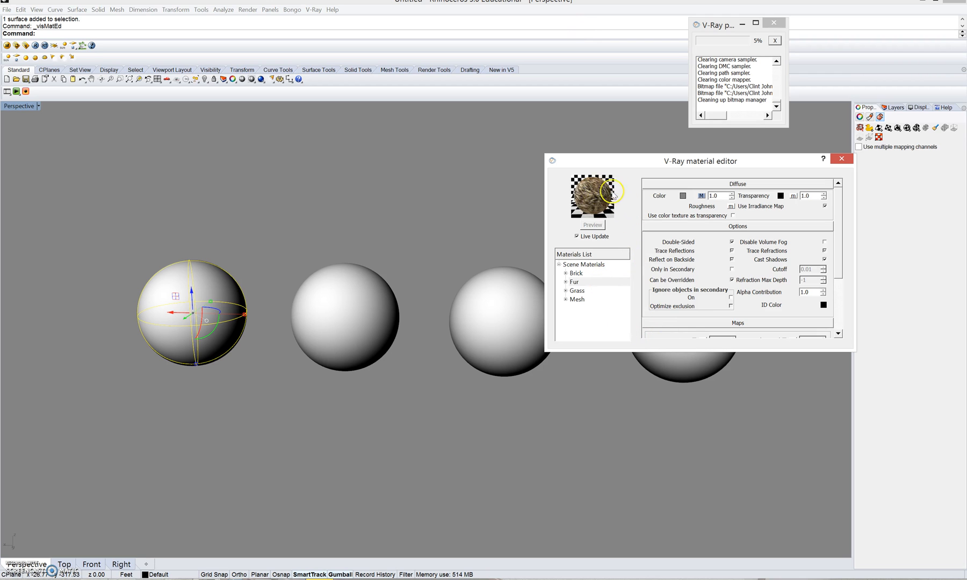
pyautogui.moveTo(851, 239)
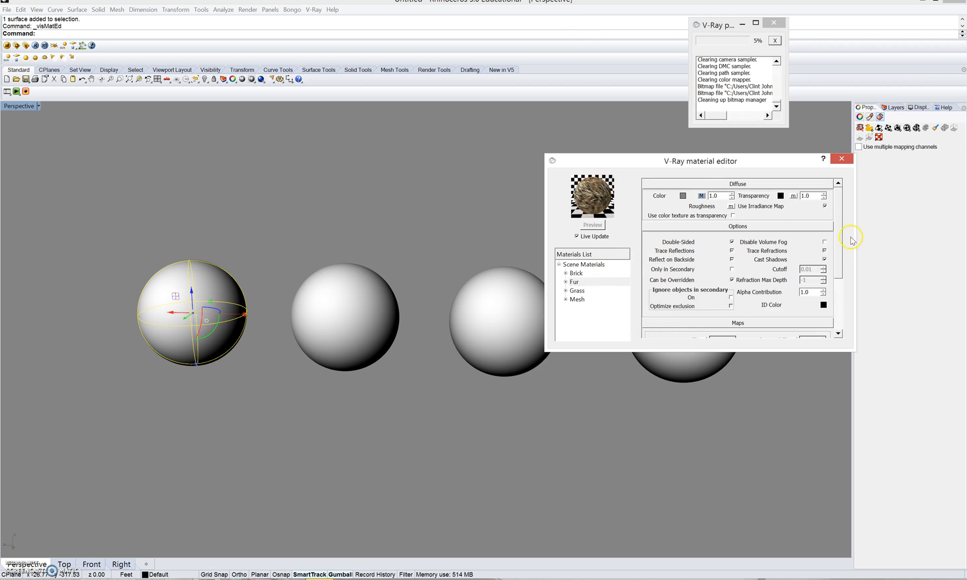
# Scroll the Fur material's parameters down to the Maps rollout and Displacement section.
pyautogui.scroll(-3)
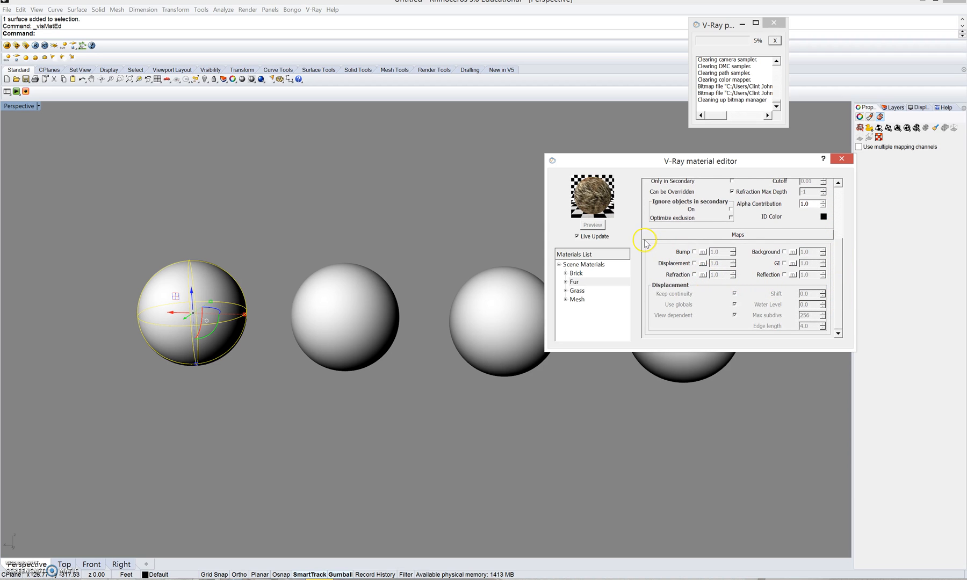
pyautogui.moveTo(696, 267)
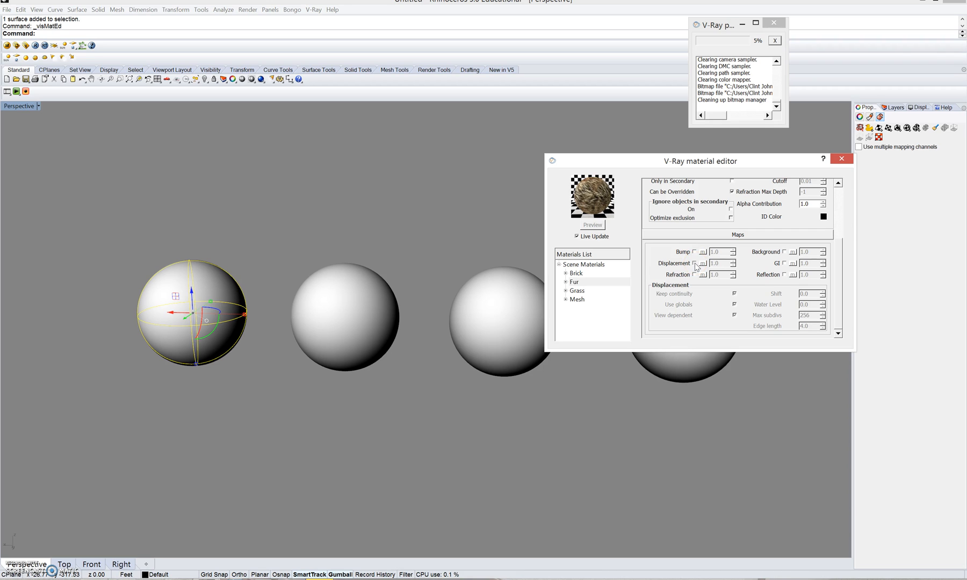
# Enable displacement on the Fur material and choose TexBitmap as its displacement map type.
pyautogui.click(695, 263)
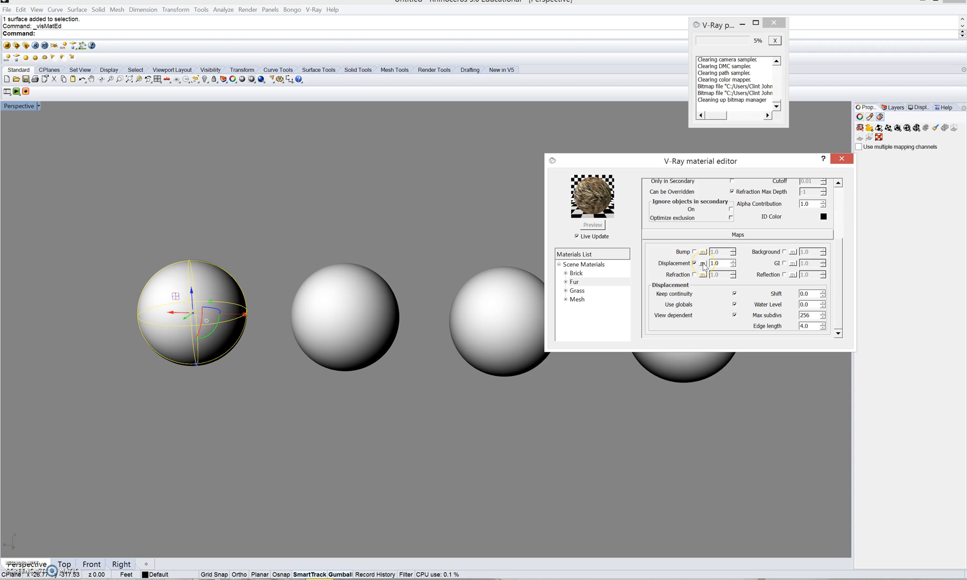
pyautogui.click(702, 263)
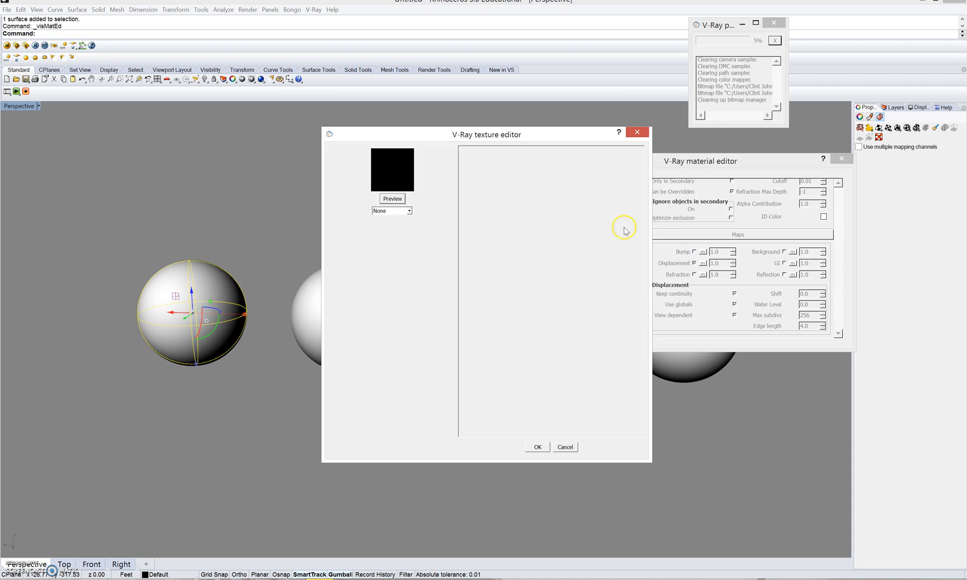
pyautogui.click(391, 210)
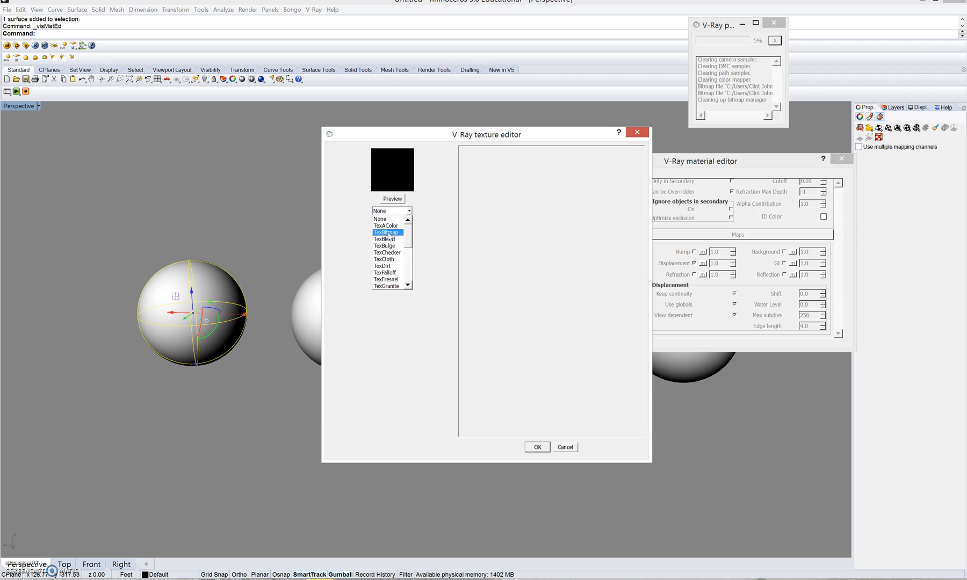
pyautogui.click(384, 233)
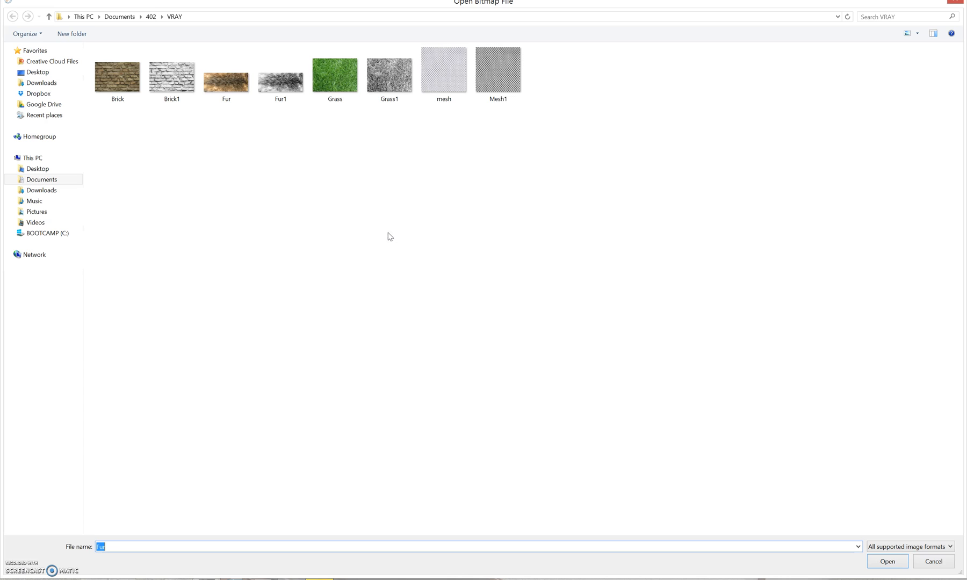
# Load the Fur1 image as the displacement bitmap and set edge length to 1.0.
pyautogui.click(280, 76)
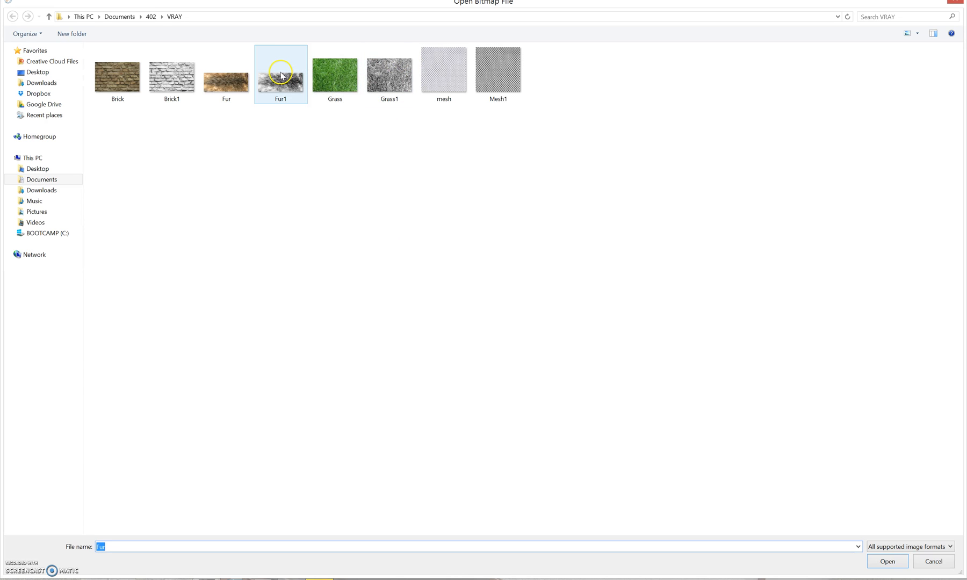
pyautogui.click(887, 560)
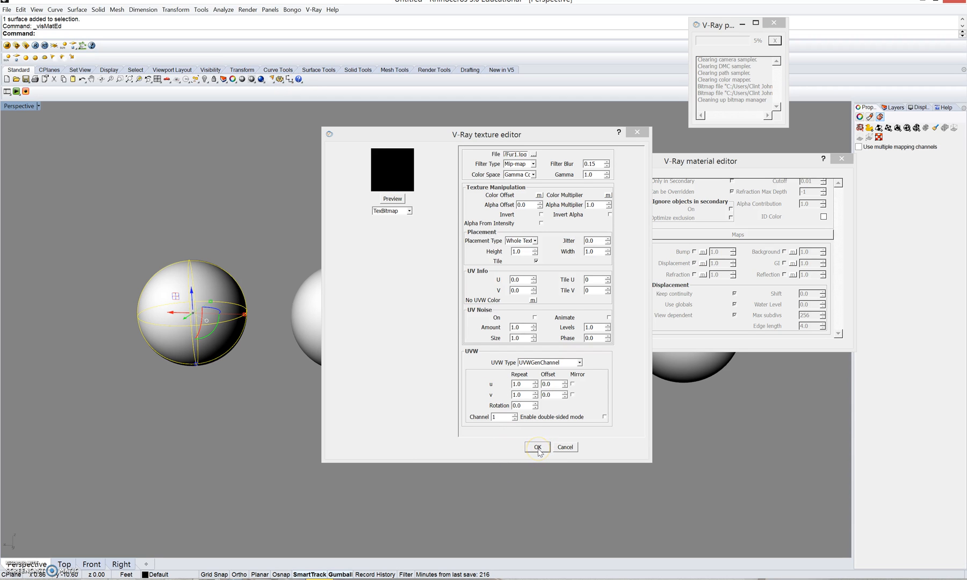
pyautogui.click(388, 210)
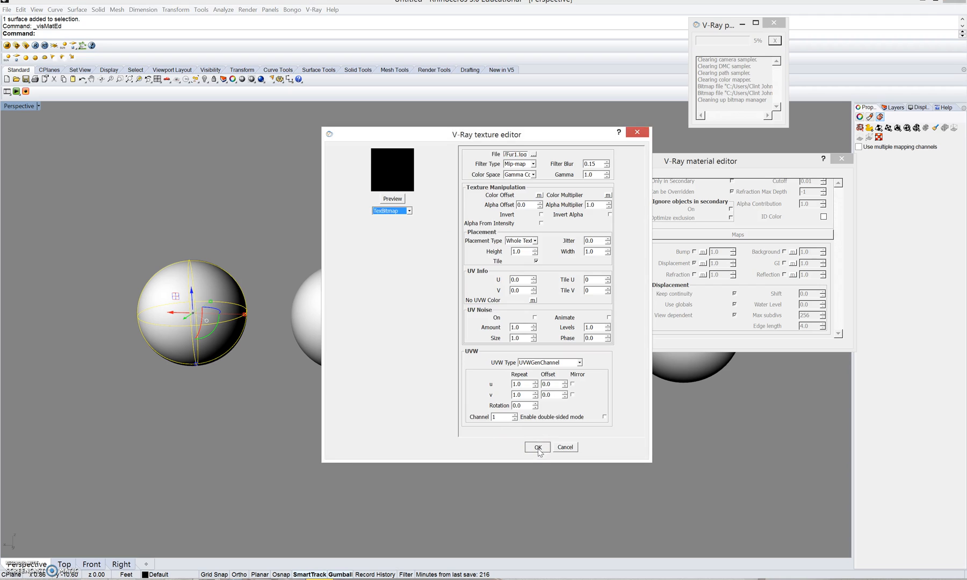
pyautogui.click(536, 447)
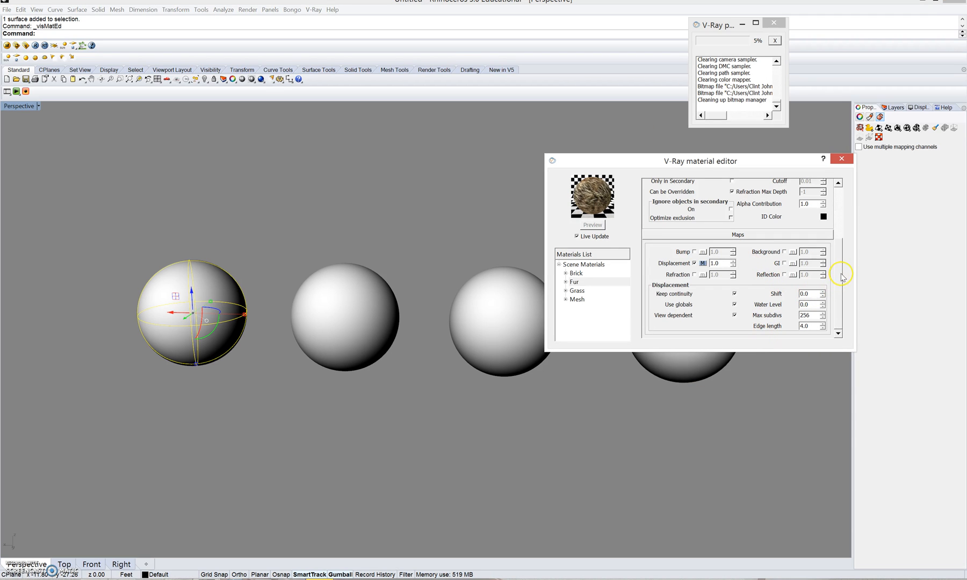
pyautogui.moveTo(760, 313)
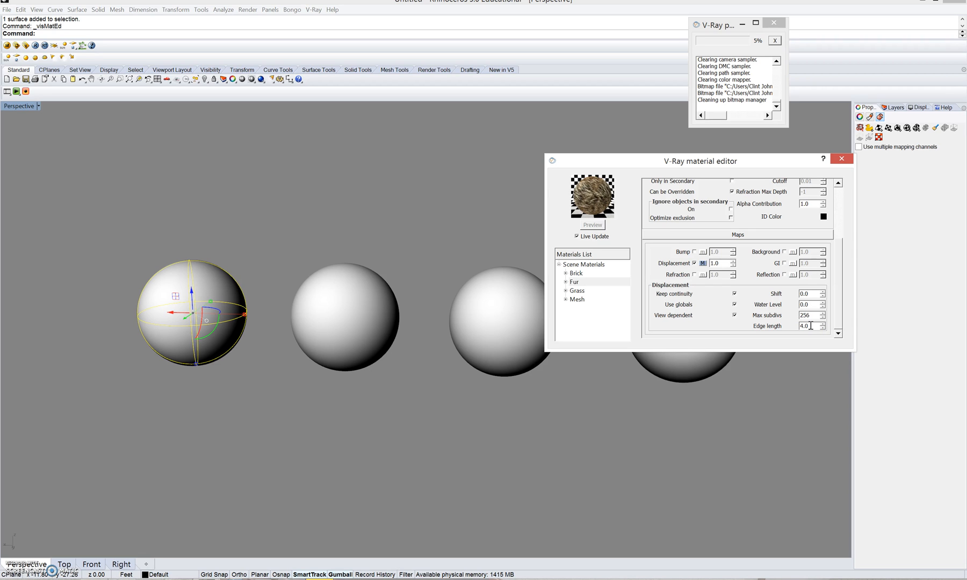
pyautogui.tripleClick(808, 326)
pyautogui.write('1')
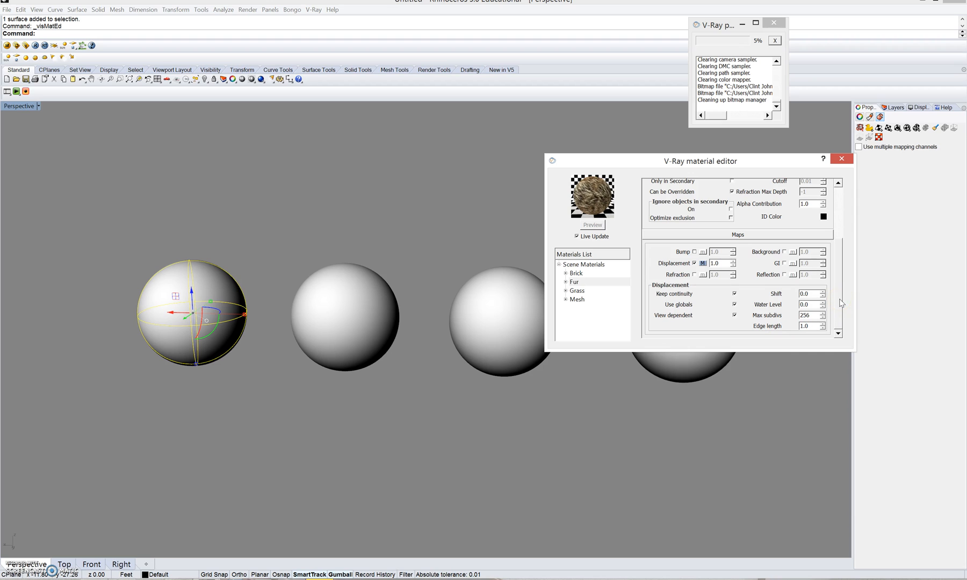
# Apply the Fur material from the materials list to the leftmost sphere.
pyautogui.click(574, 282)
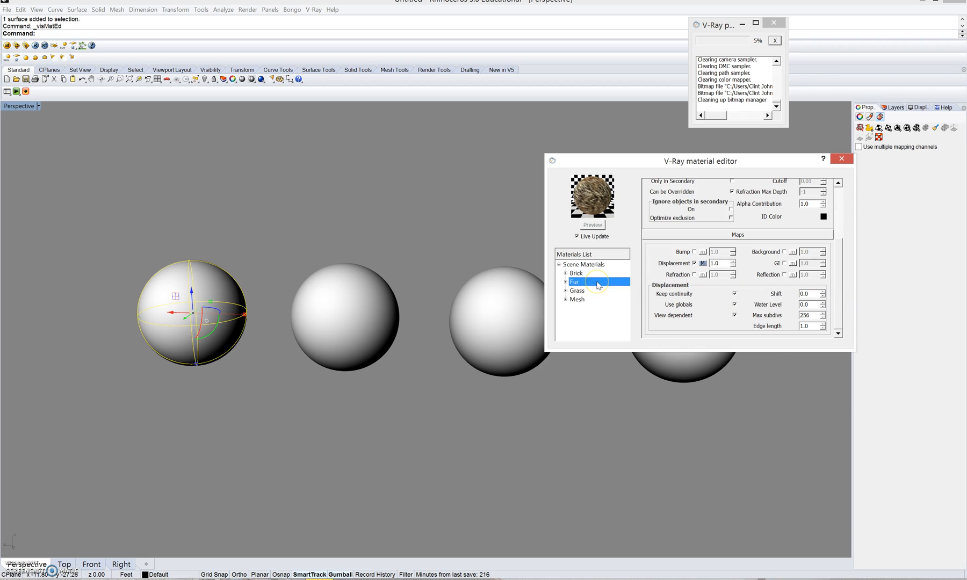
pyautogui.moveTo(695, 271)
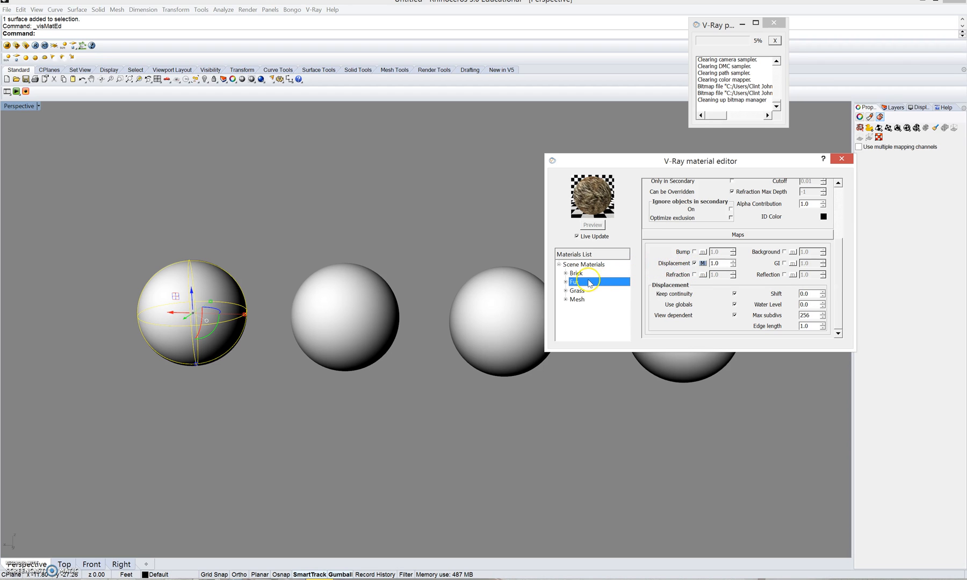
pyautogui.moveTo(586, 283)
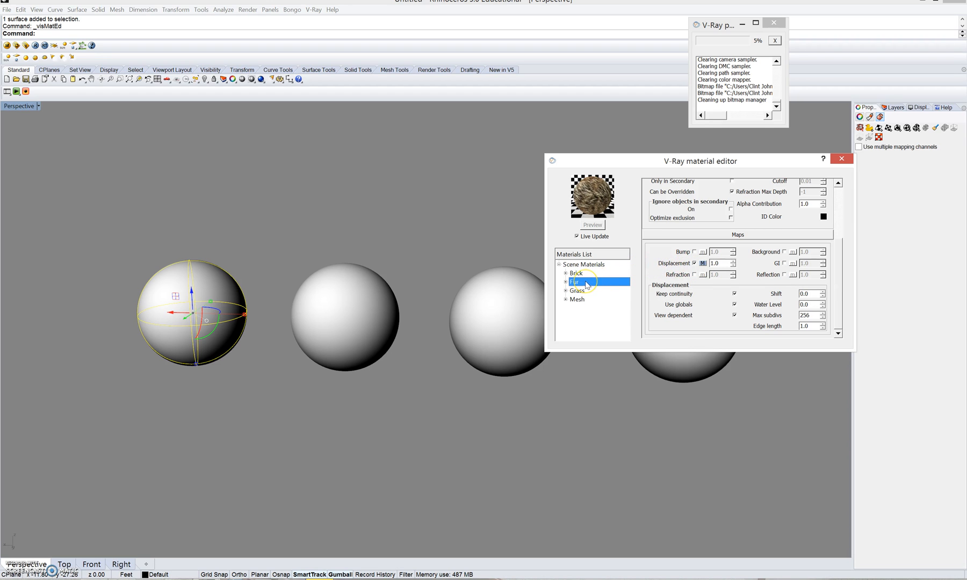
pyautogui.rightClick(574, 282)
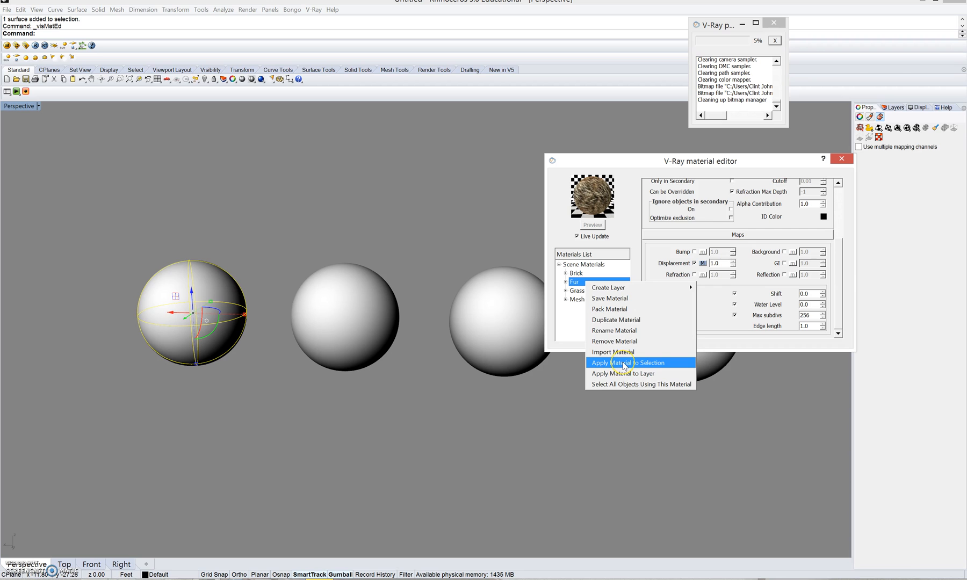
pyautogui.click(622, 362)
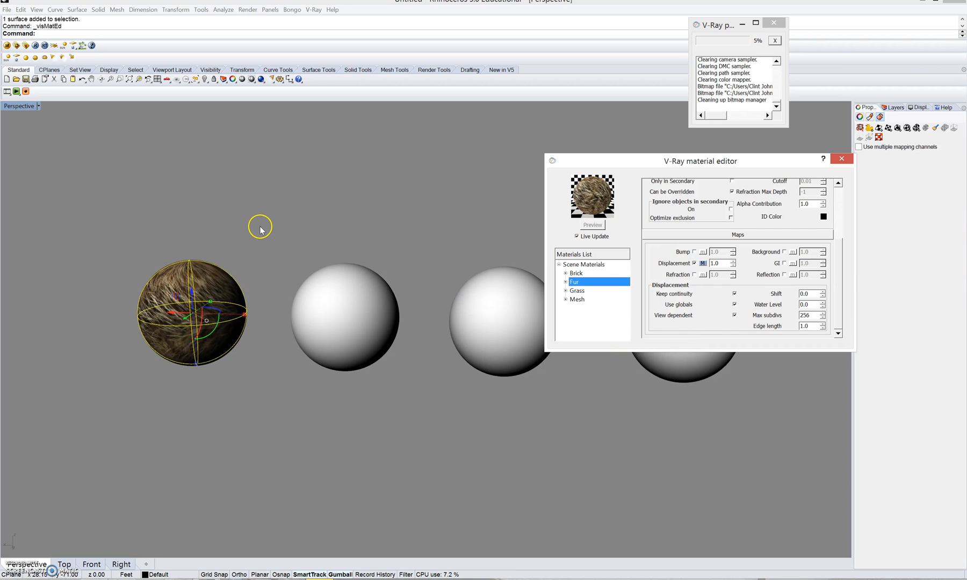
pyautogui.moveTo(130, 204)
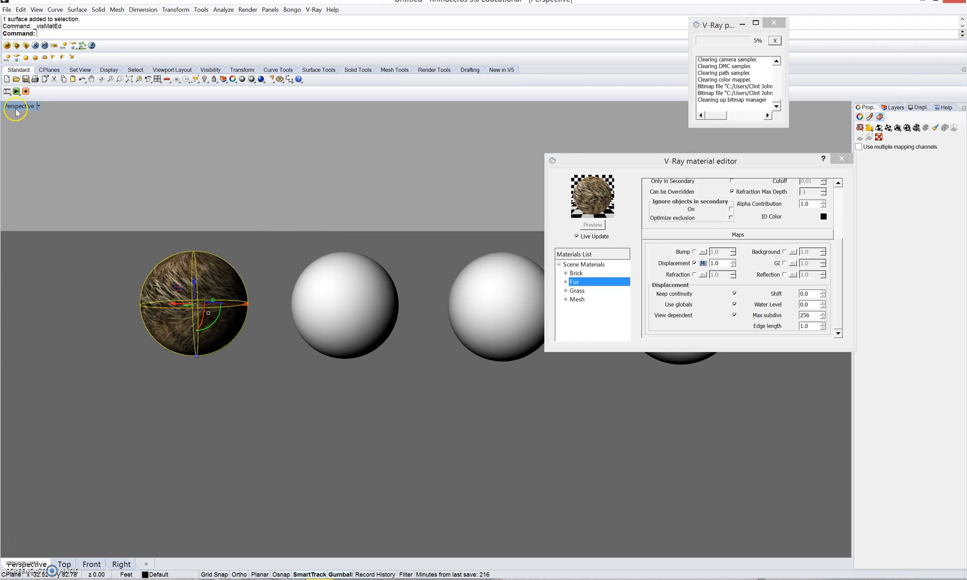
# Bring up the Perspective viewport's title menu with its display mode options.
pyautogui.click(19, 105)
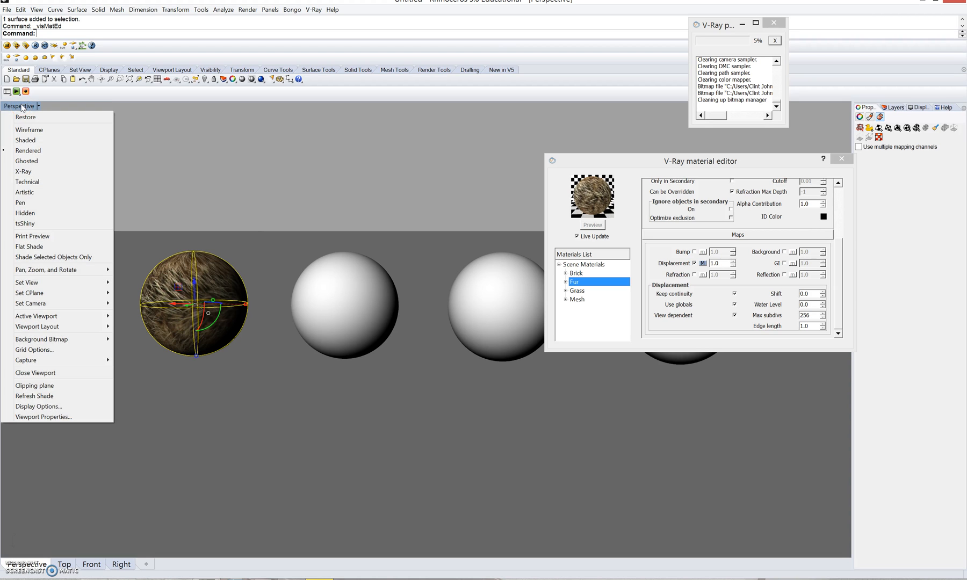
pyautogui.moveTo(26, 117)
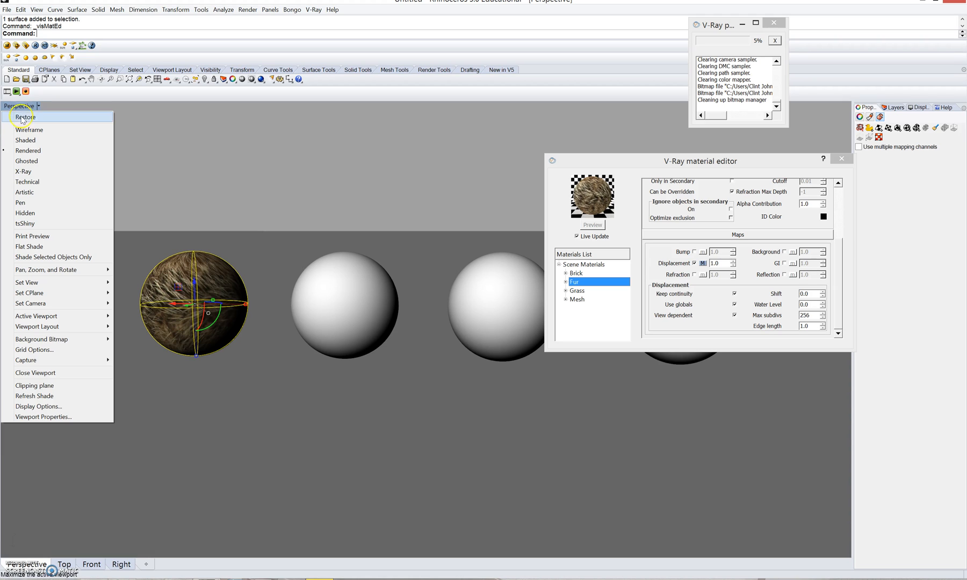
pyautogui.moveTo(31, 140)
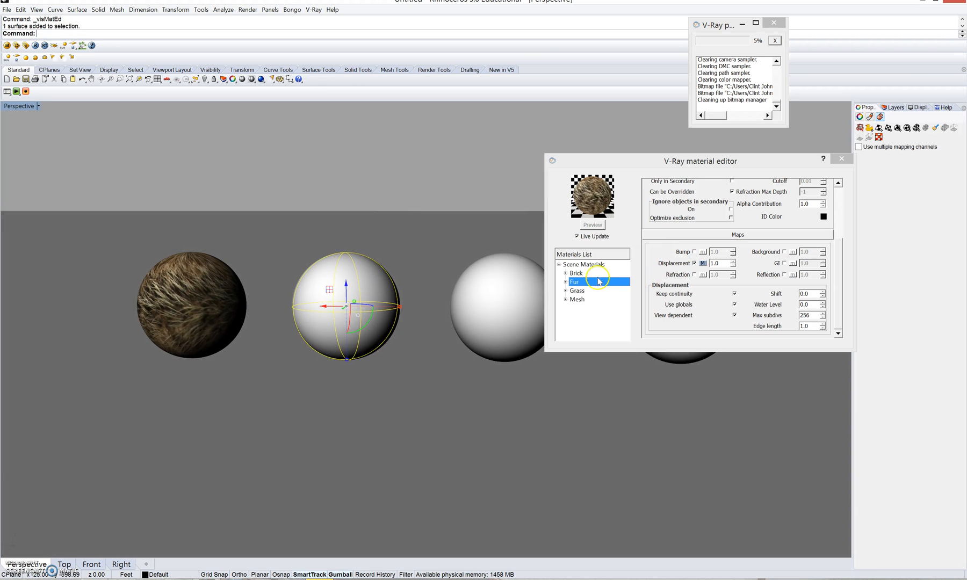
# Apply Brick, Grass and Mesh to the other three spheres and close the material editor.
pyautogui.click(576, 272)
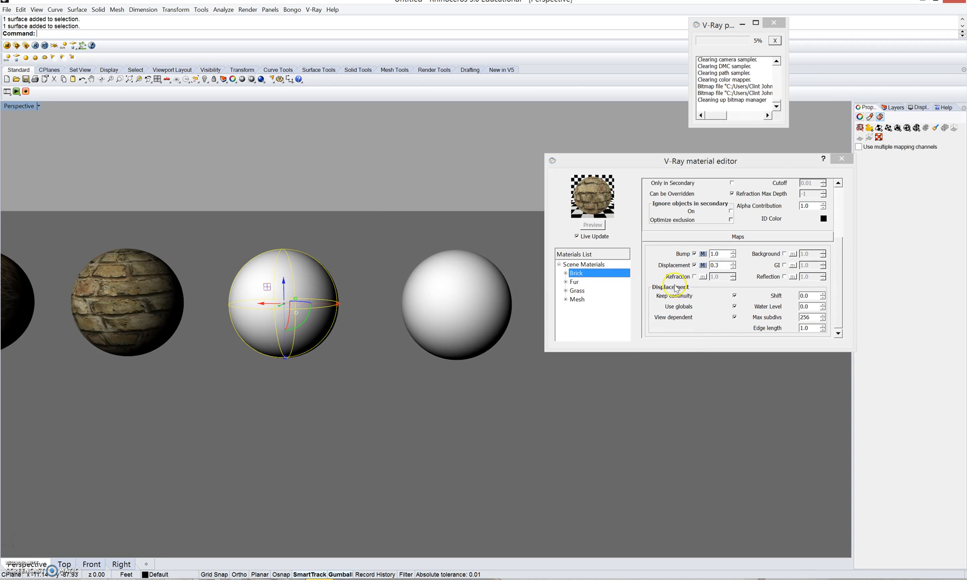
pyautogui.click(576, 290)
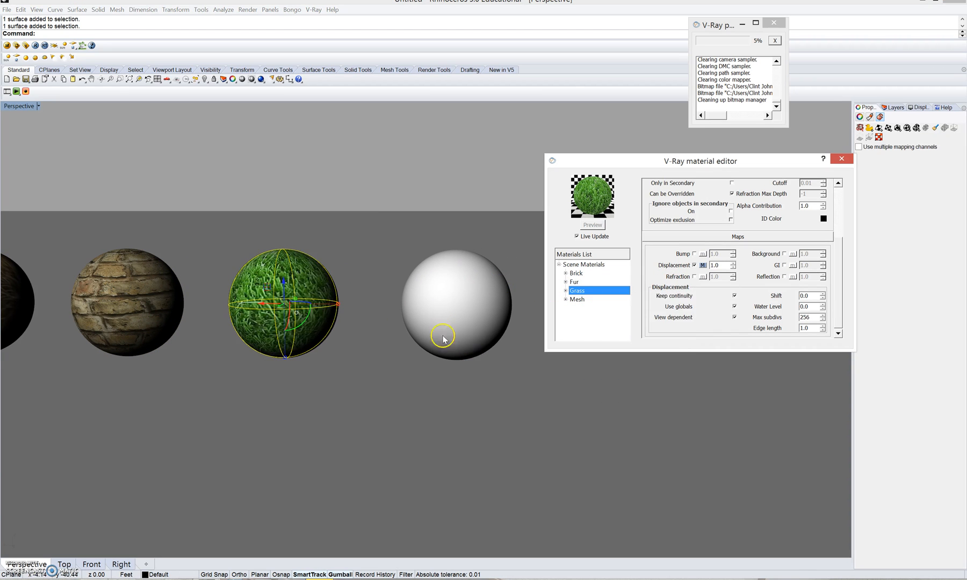
pyautogui.rightClick(576, 300)
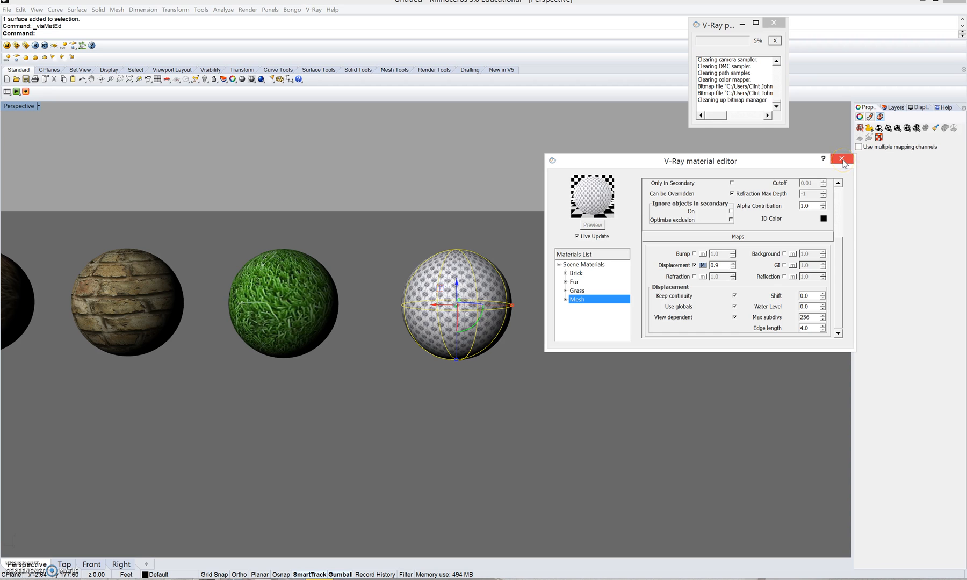
pyautogui.click(841, 159)
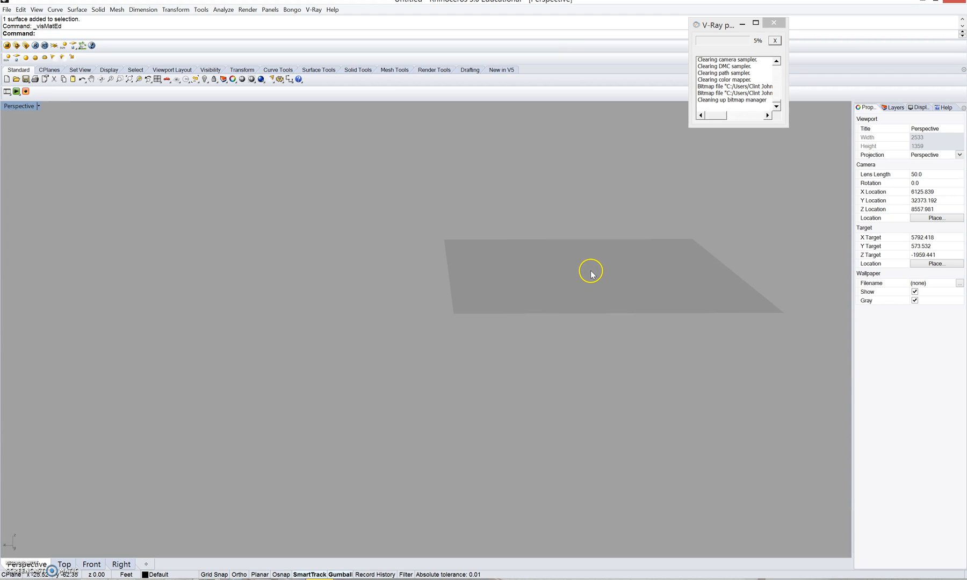
pyautogui.moveTo(732, 242)
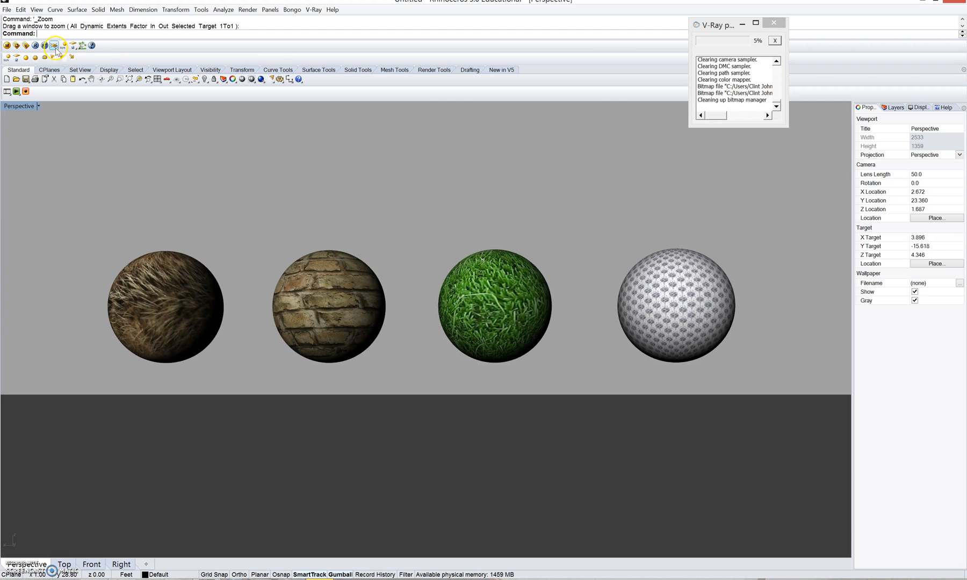
pyautogui.moveTo(54, 45)
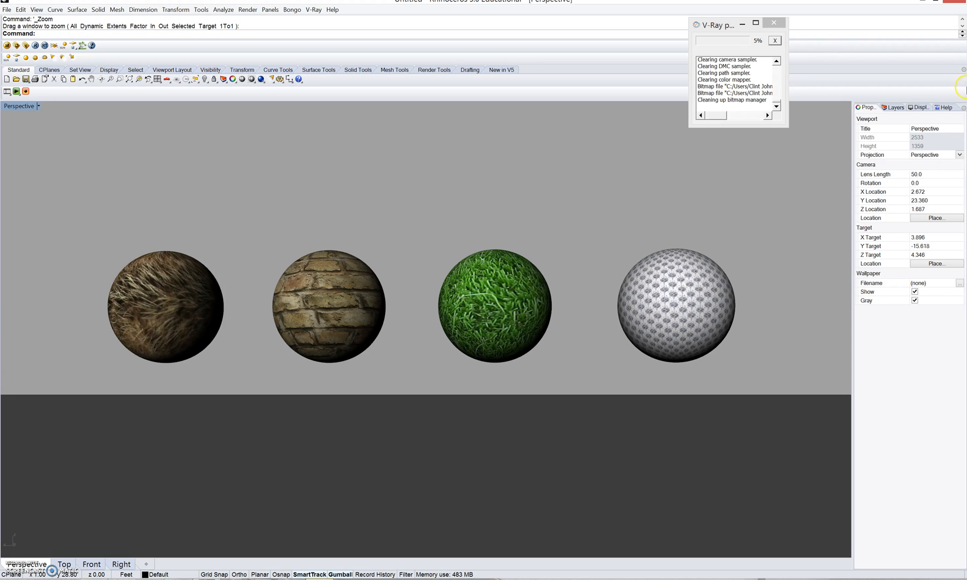
# Open the V-Ray option editor and view its Environment settings.
pyautogui.click(893, 107)
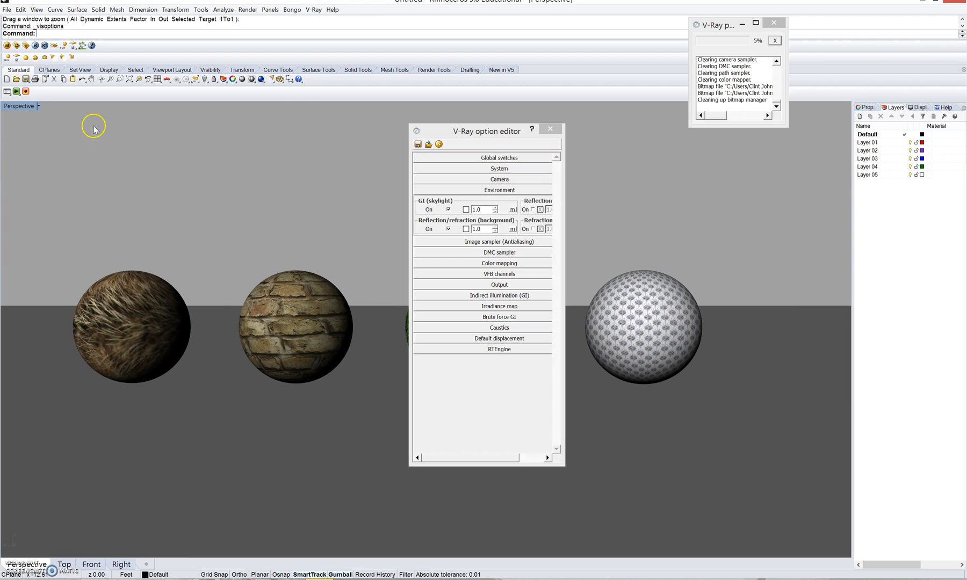
pyautogui.moveTo(477, 203)
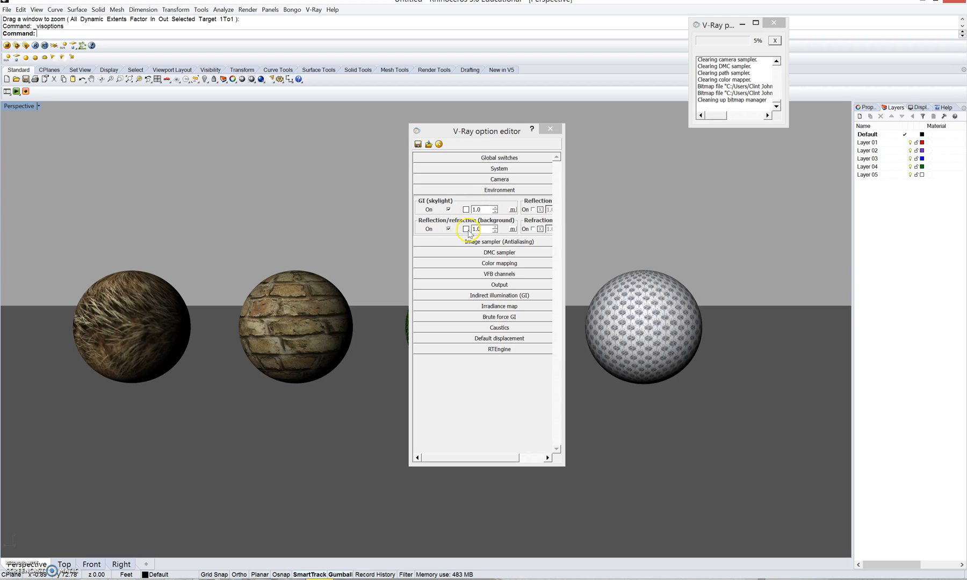
pyautogui.click(466, 228)
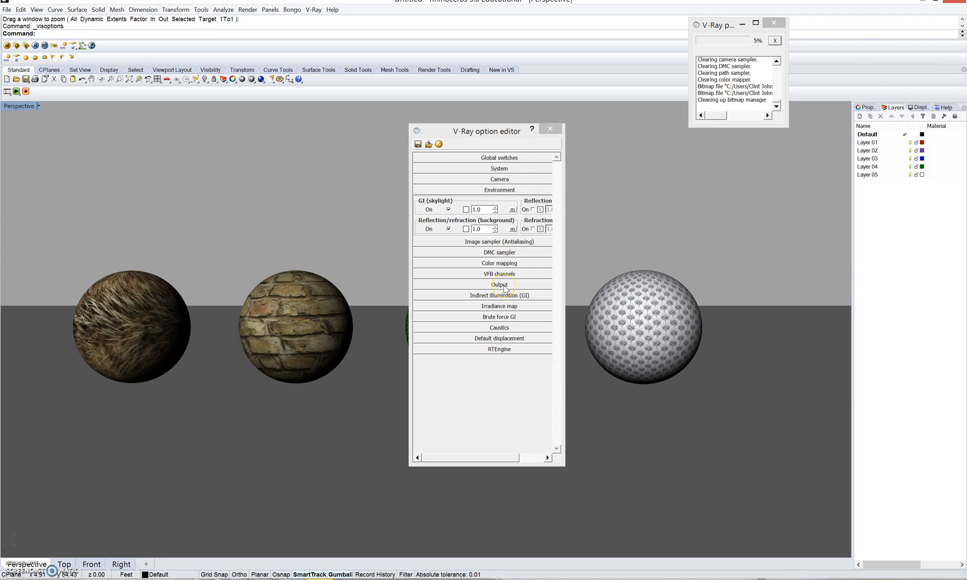
# Expand Output and set the render size to 800 × 429 with Override viewport on.
pyautogui.click(499, 284)
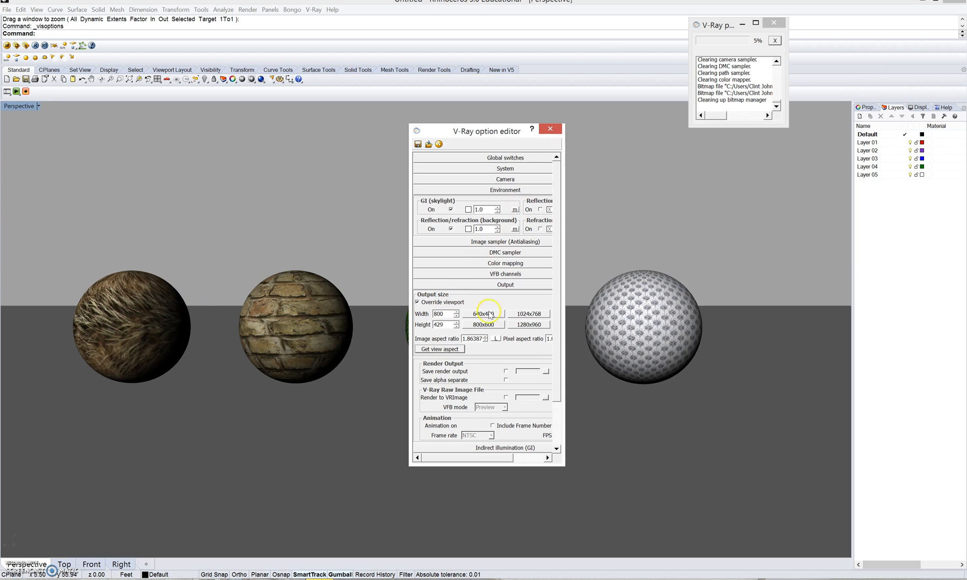
pyautogui.moveTo(899, 90)
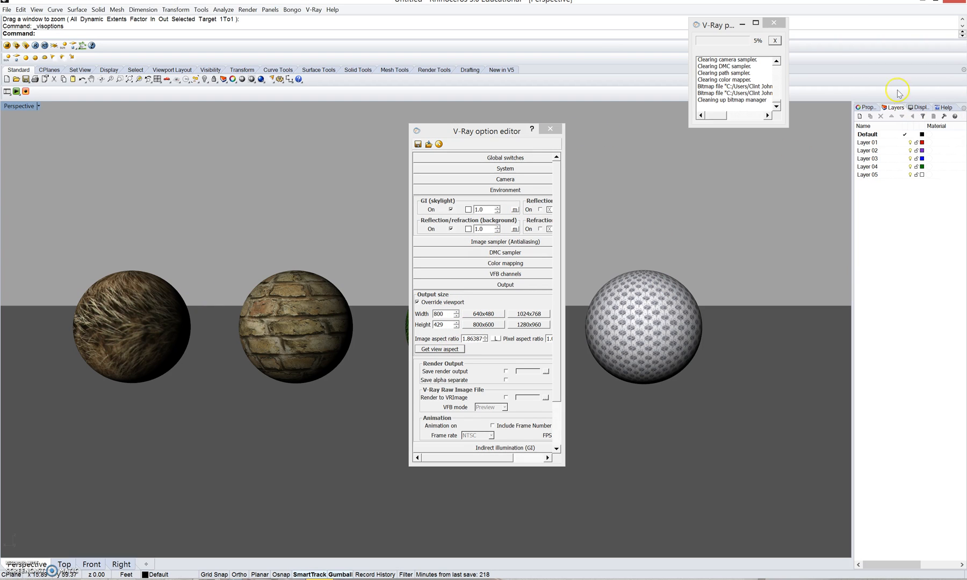
pyautogui.moveTo(788, 575)
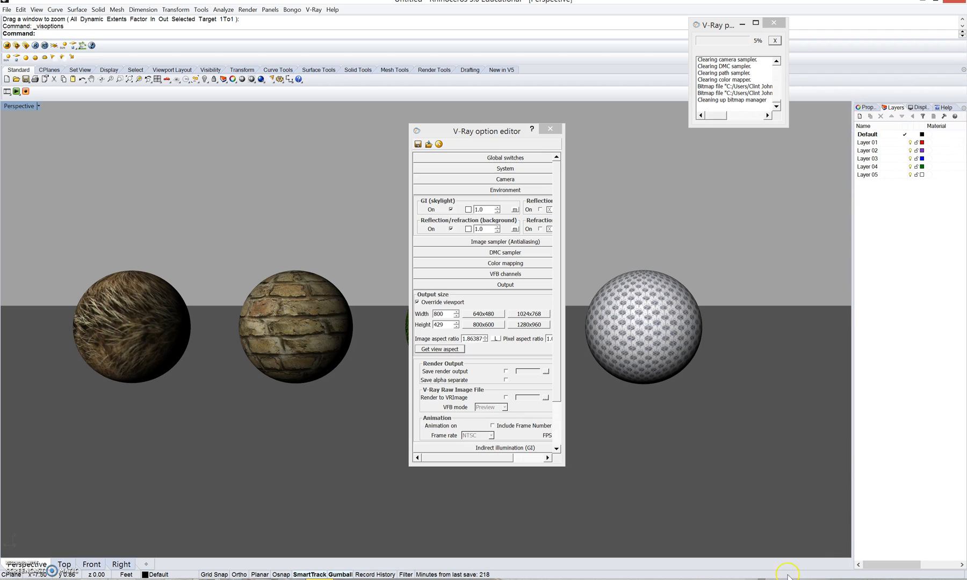
pyautogui.click(548, 128)
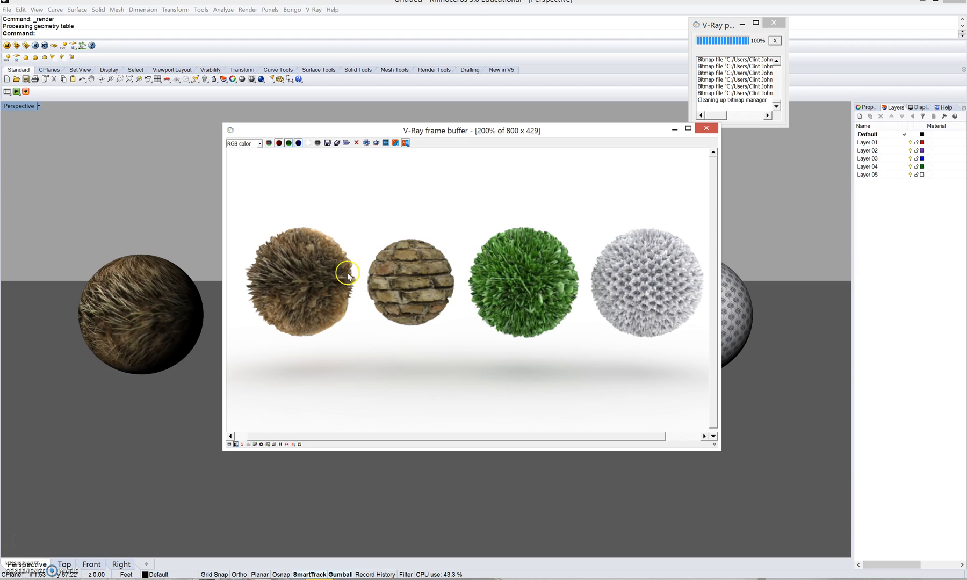
pyautogui.moveTo(666, 222)
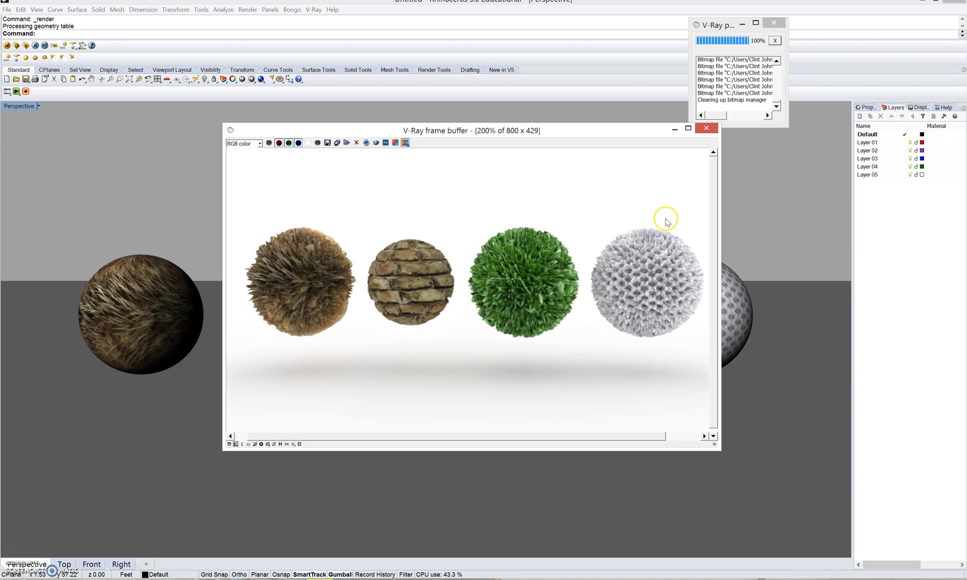
pyautogui.moveTo(706, 151)
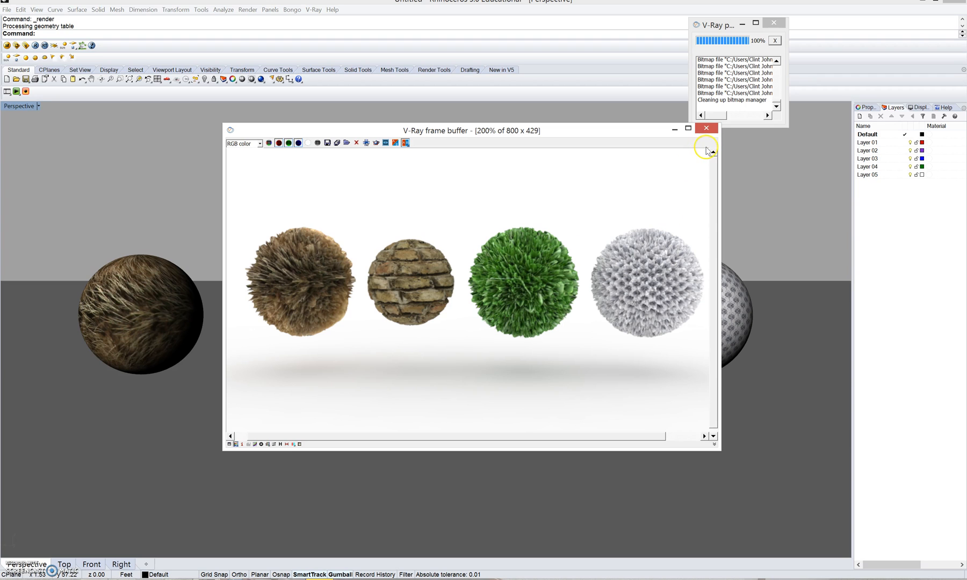
# Close the finished V-Ray frame buffer showing the four displaced spheres.
pyautogui.click(706, 128)
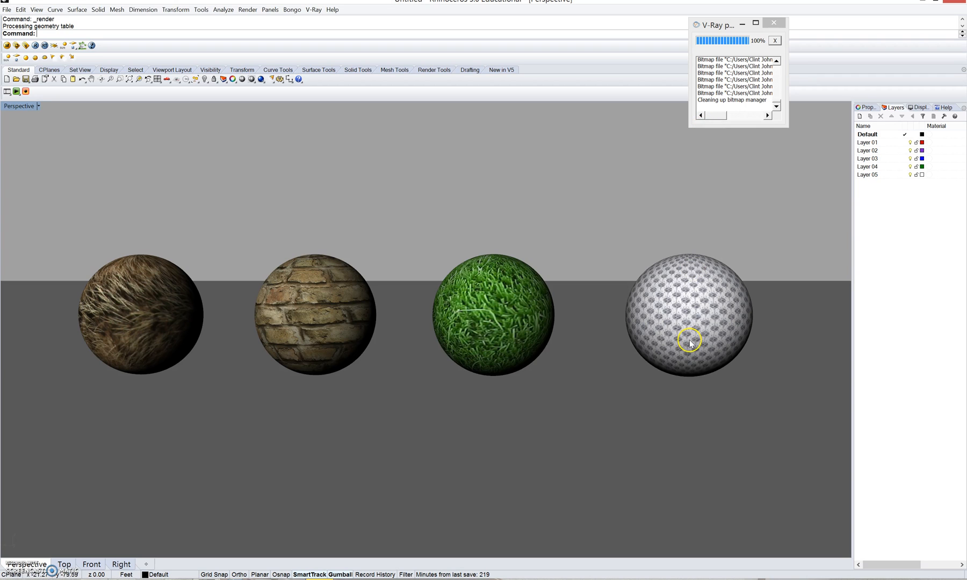
# Change the fourth sphere's Mesh material displacement amount to 0.3 in the V-Ray editor, then close it.
pyautogui.click(689, 342)
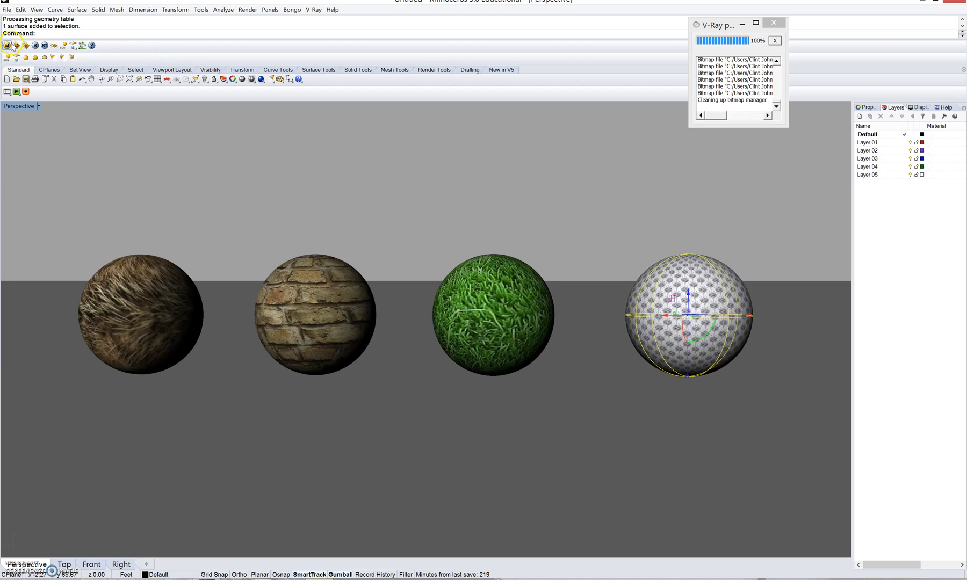
pyautogui.click(7, 45)
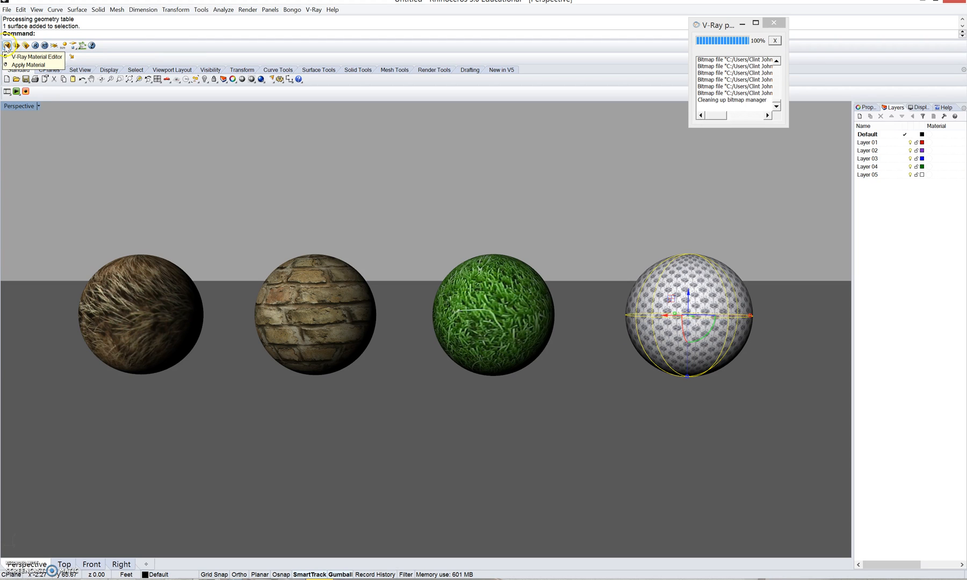
pyautogui.click(7, 45)
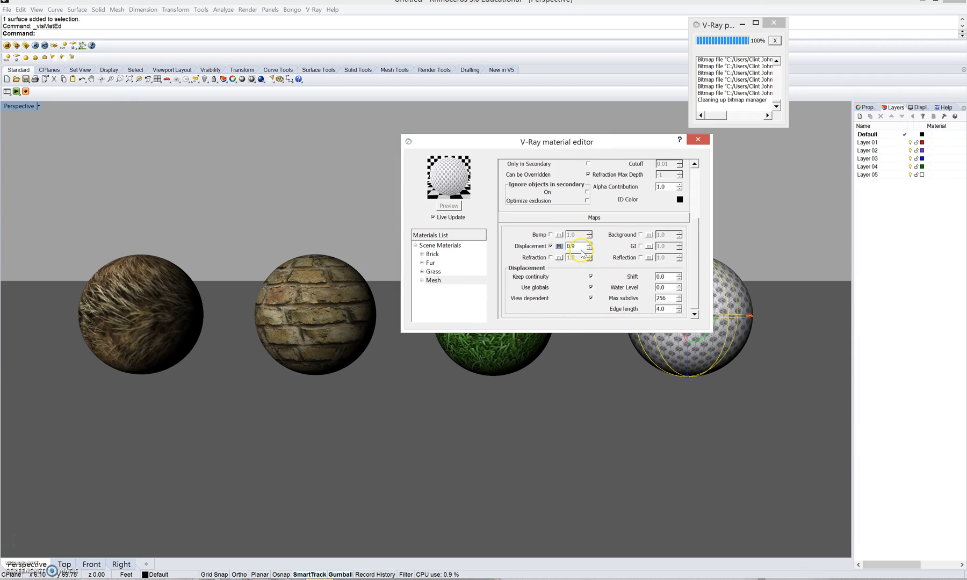
pyautogui.tripleClick(577, 246)
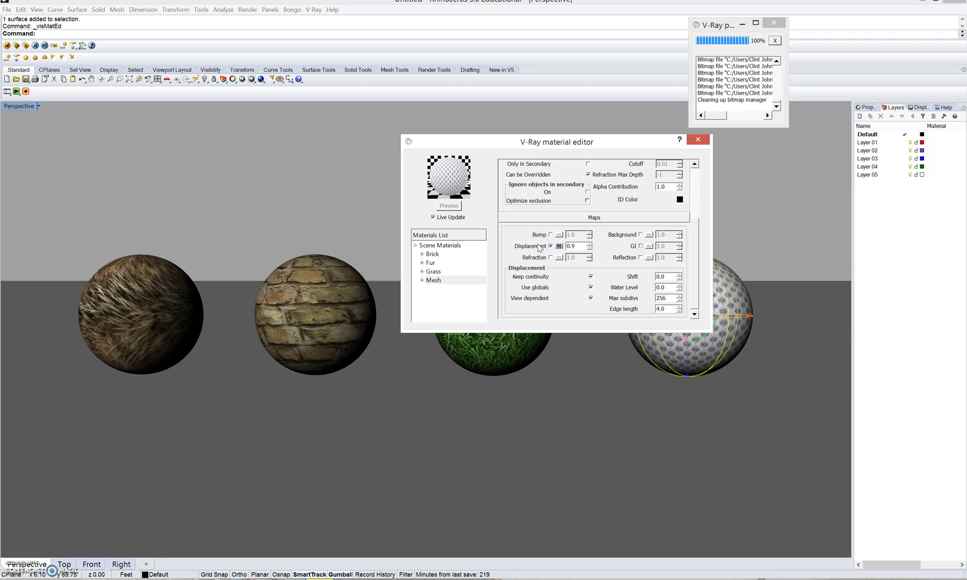
pyautogui.tripleClick(572, 245)
pyautogui.write('0.3')
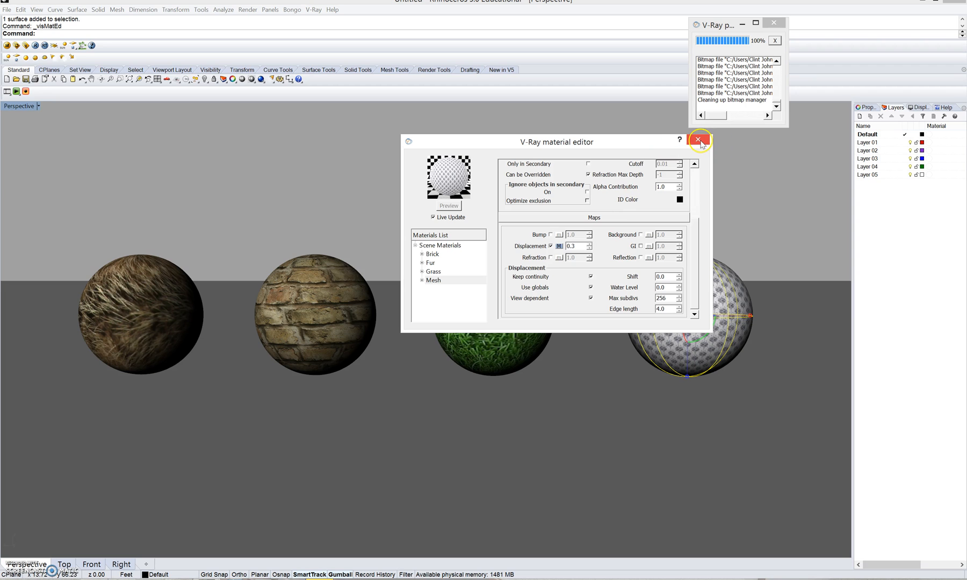
pyautogui.click(700, 140)
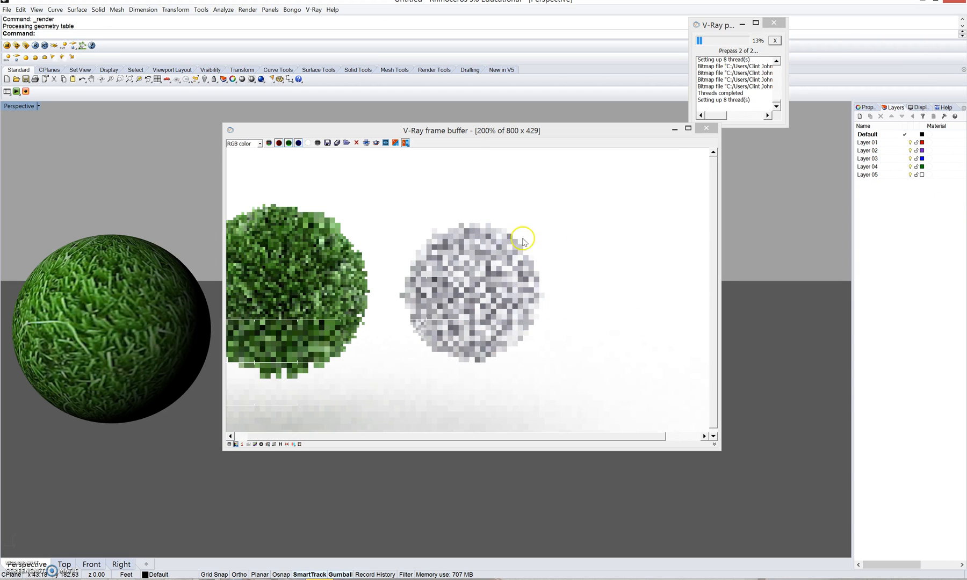
pyautogui.moveTo(332, 223)
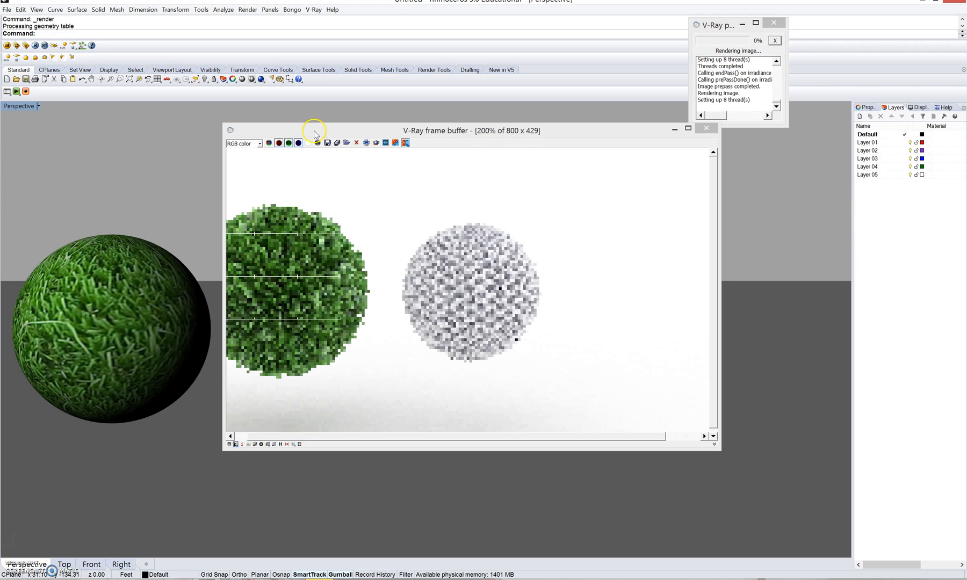
pyautogui.moveTo(733, 291)
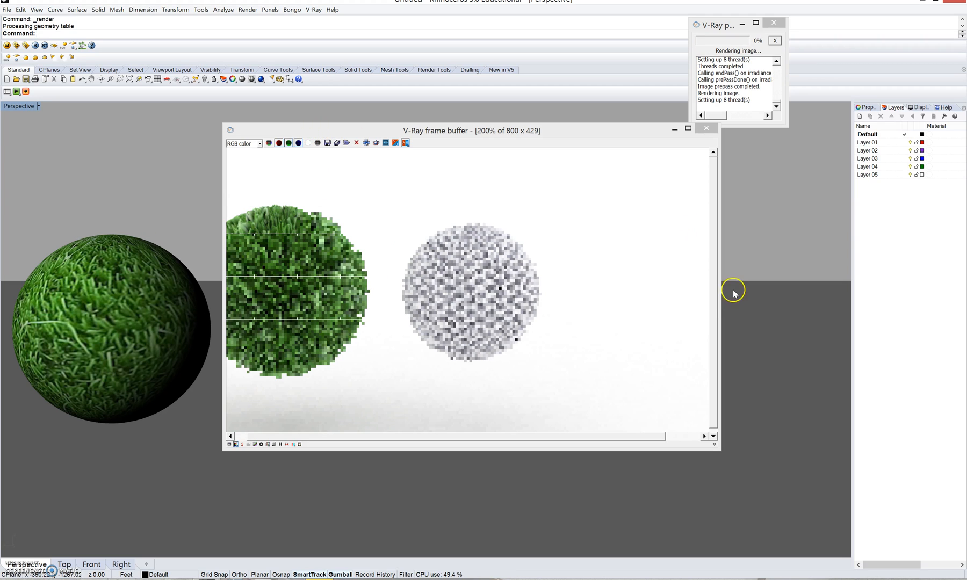